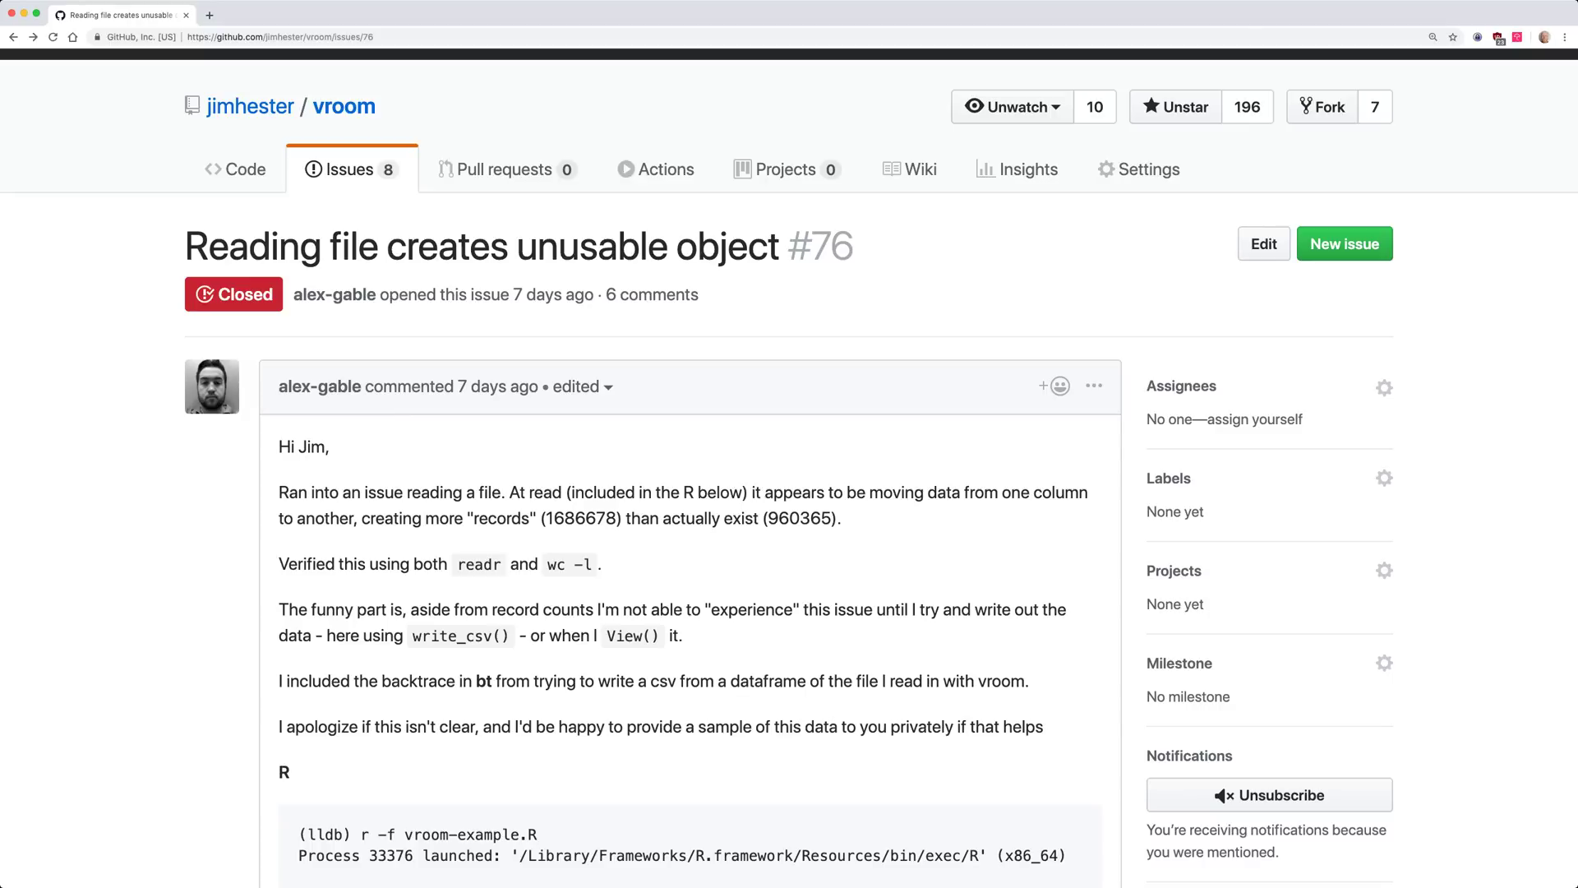
Scroll through vroom GitHub issue #76 about a read producing an unusable object.
scroll(down, 3)
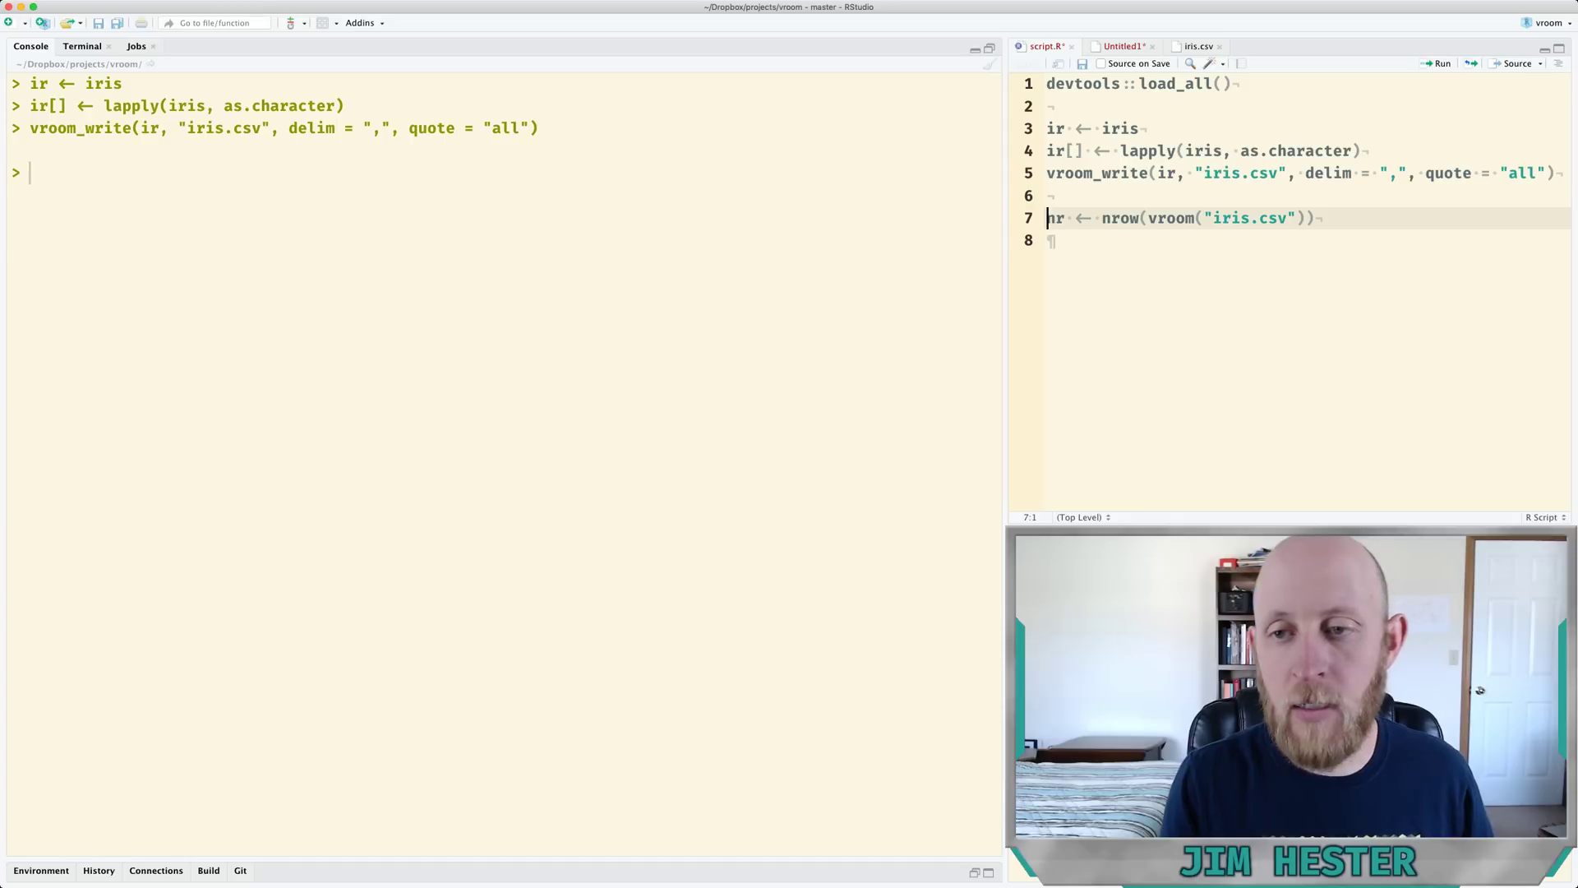
View the written iris.csv, then rerun the row-count line of script.R.
click(1196, 46)
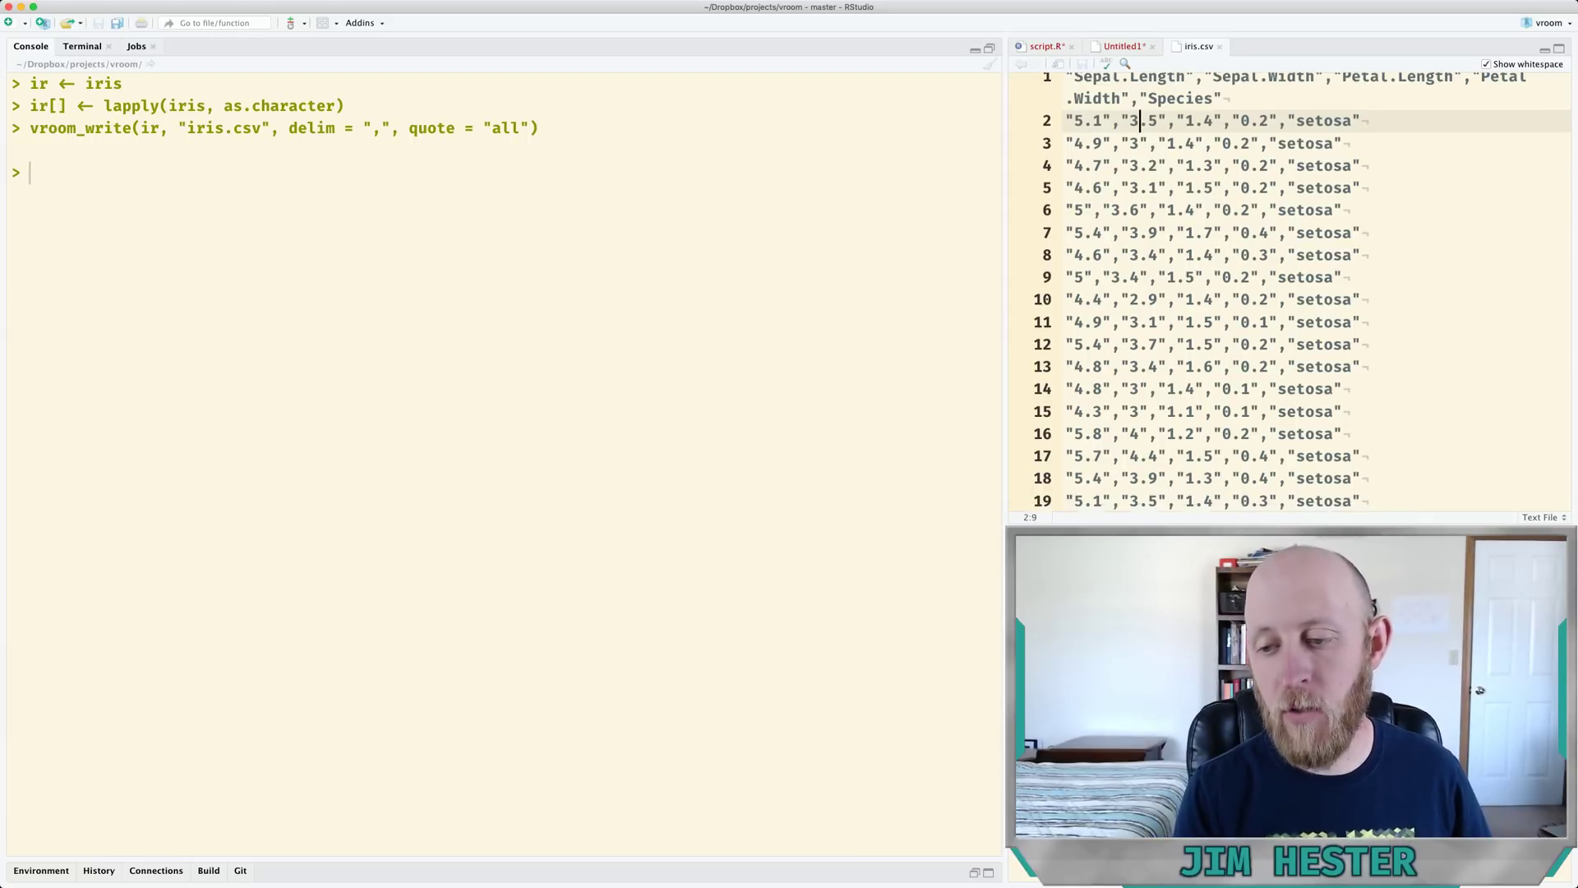
click(1044, 46)
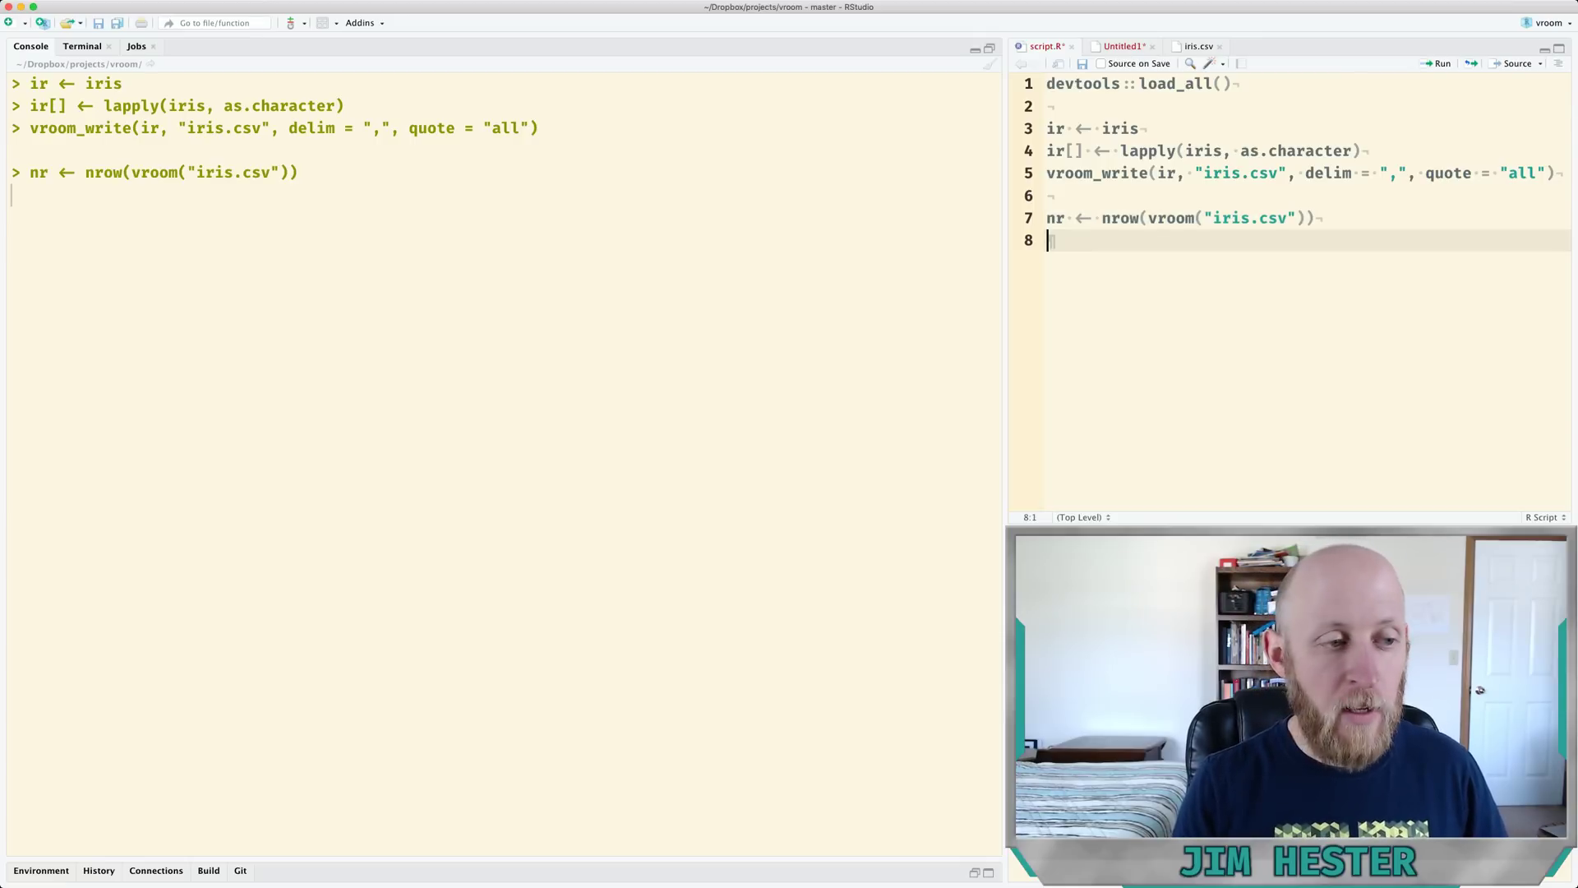
key(Return)
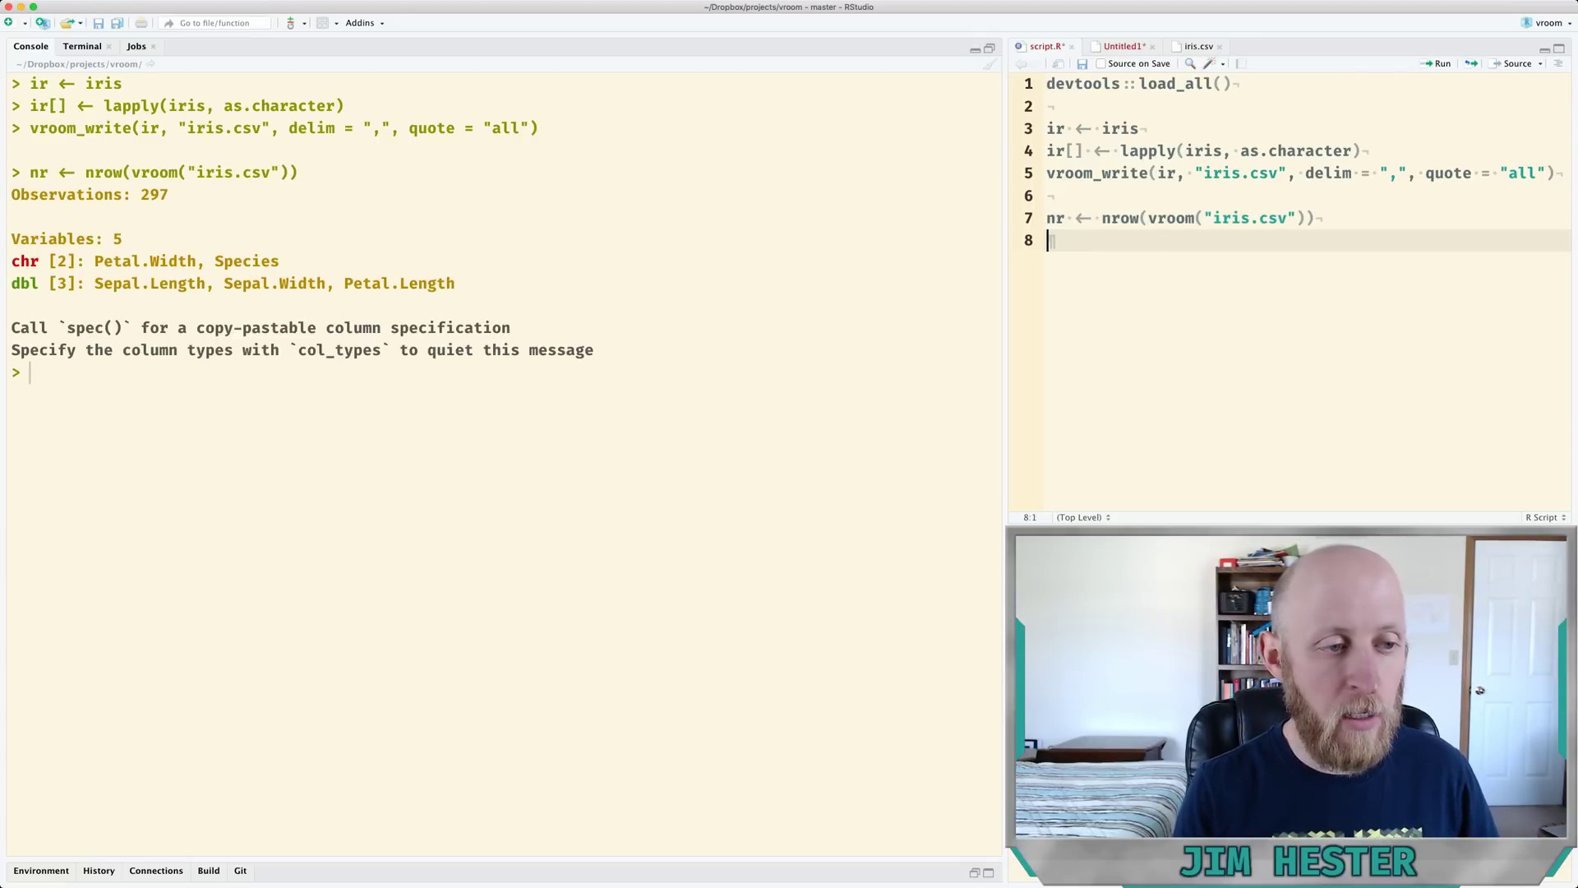
Compare nr (297 rows) against nrow(iris) (150) in the console.
double_click(153, 194)
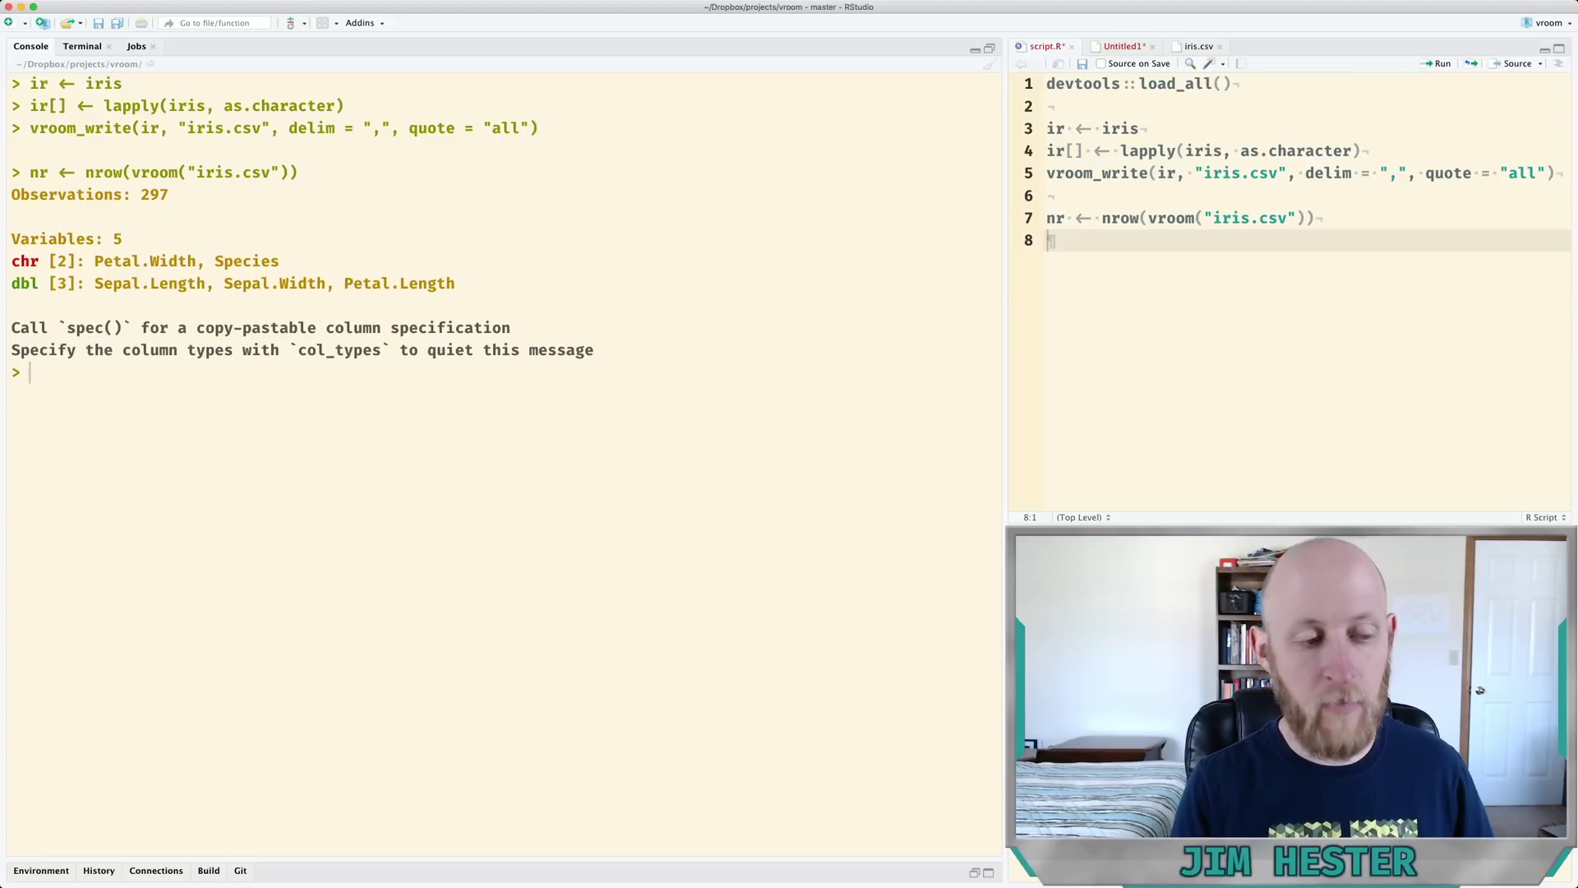
text(nr)
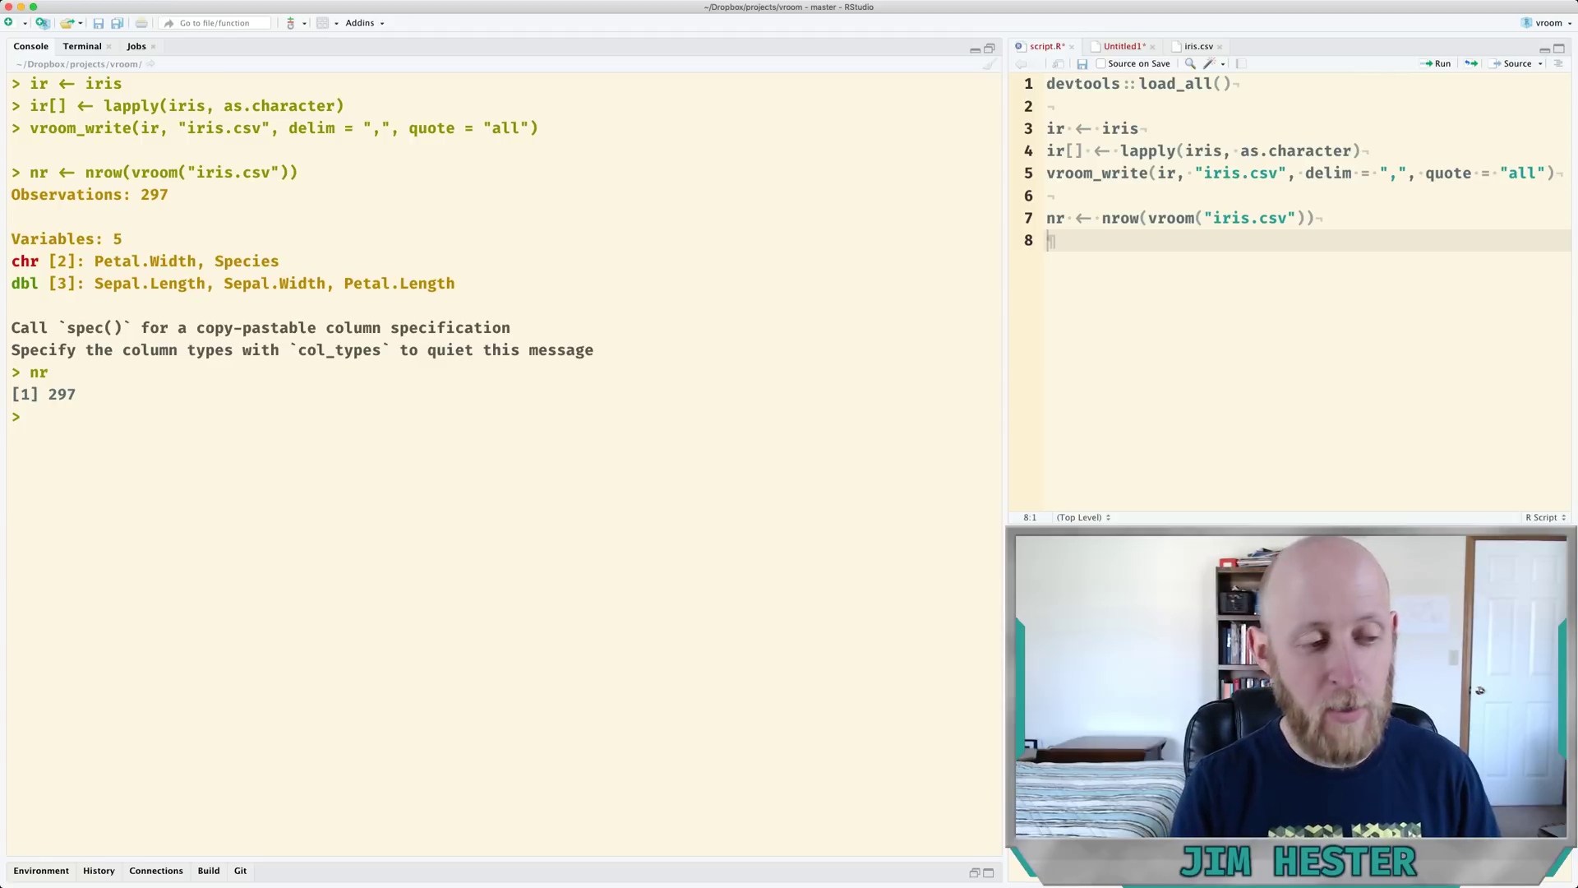
text(nrow(iris))
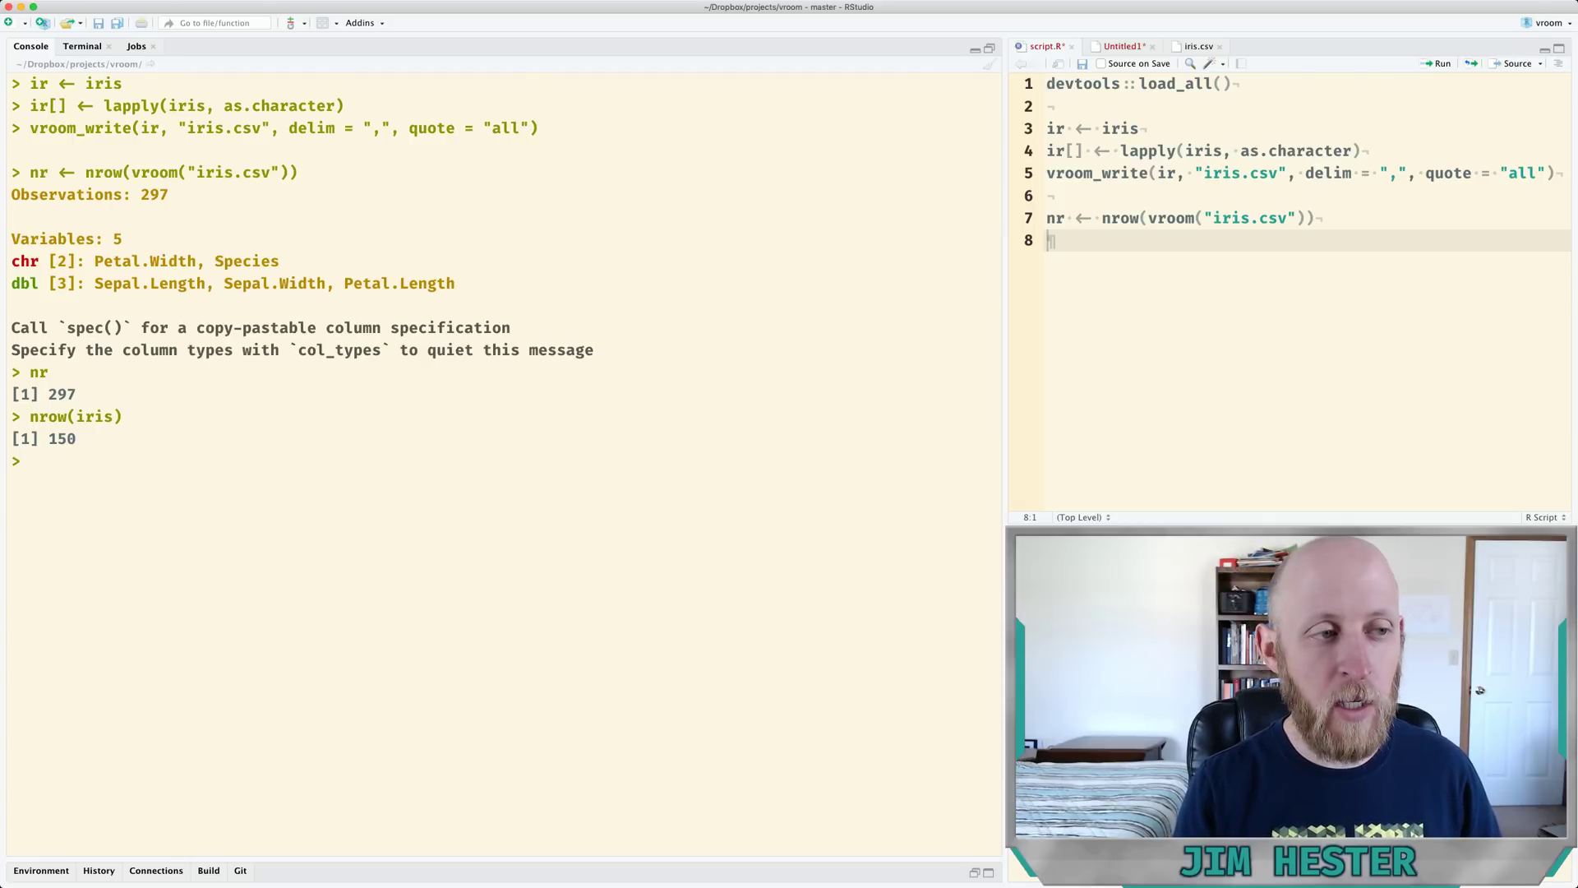
click(82, 46)
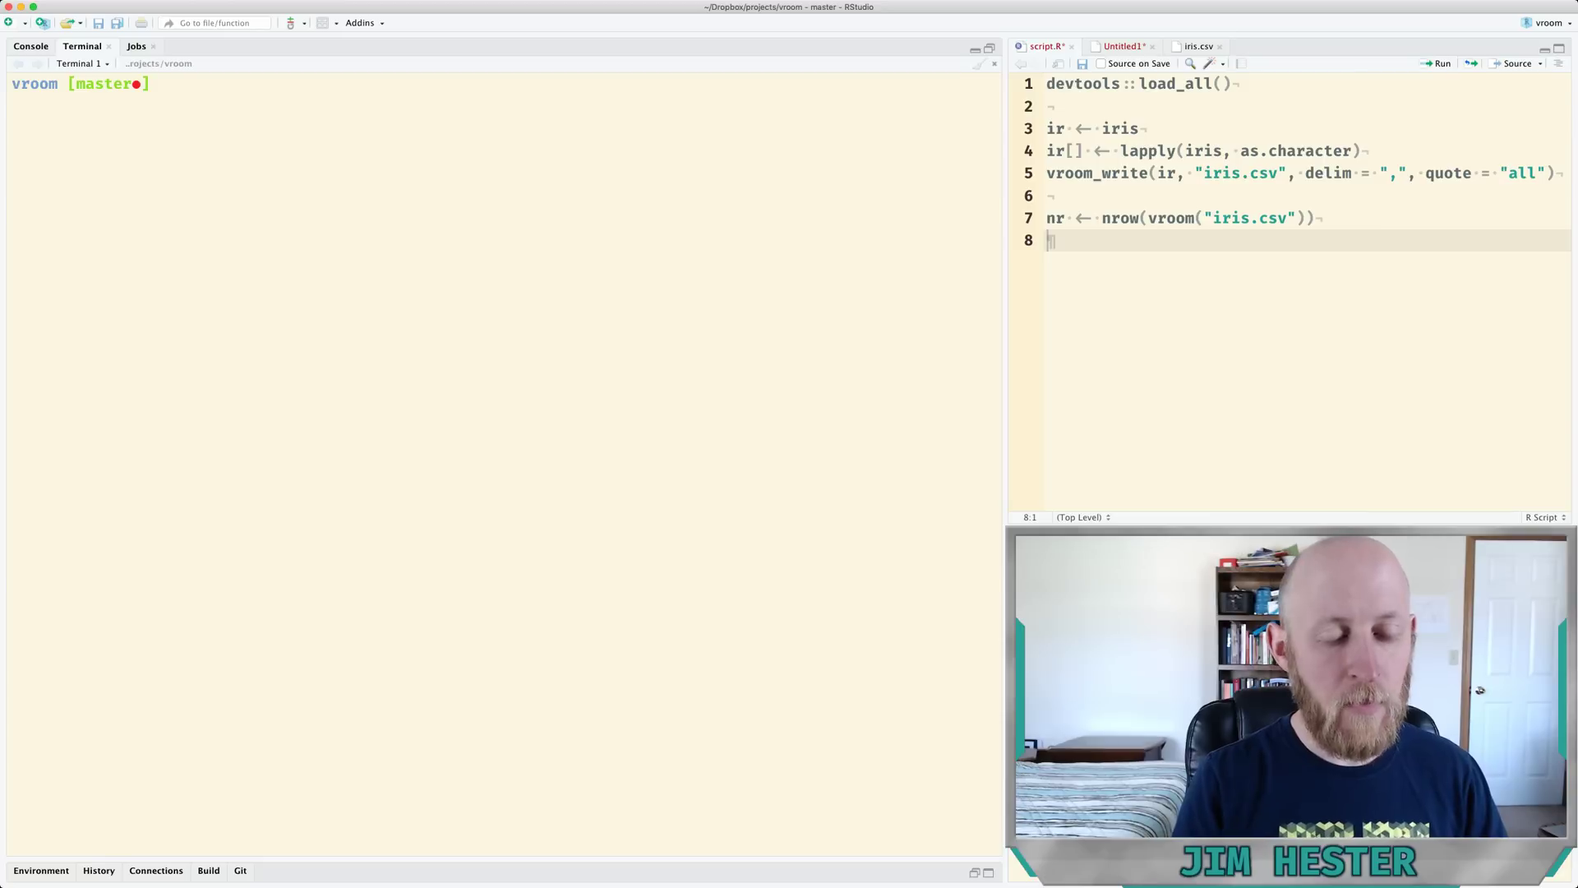
Start git bisect, mark the current commit bad, and enter git log --before="3 Weeks".
text(git bisect reset)
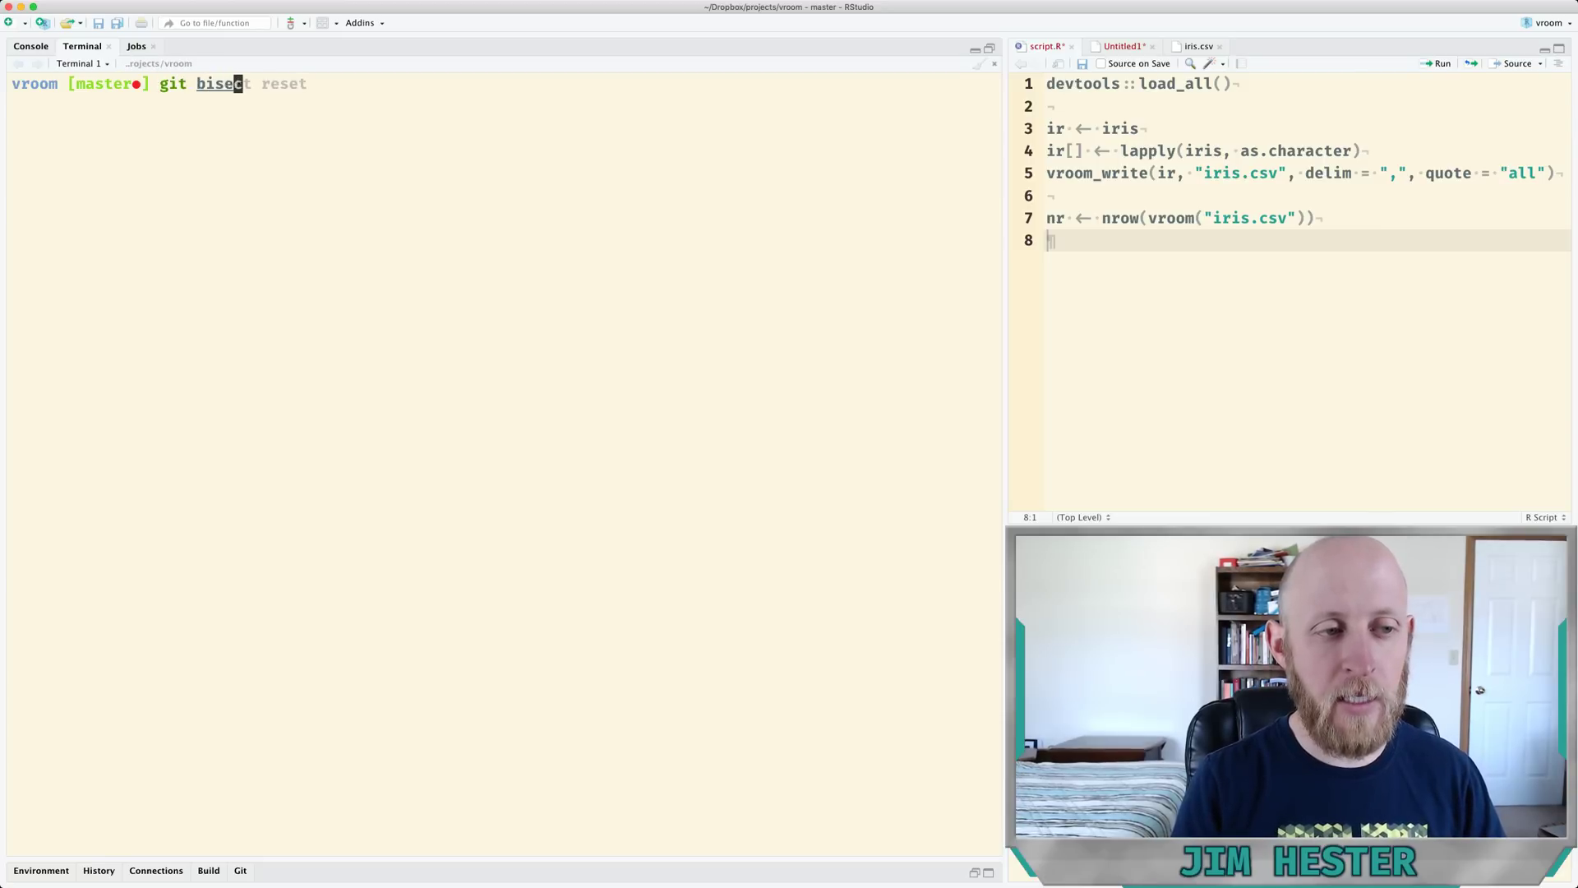
text(start)
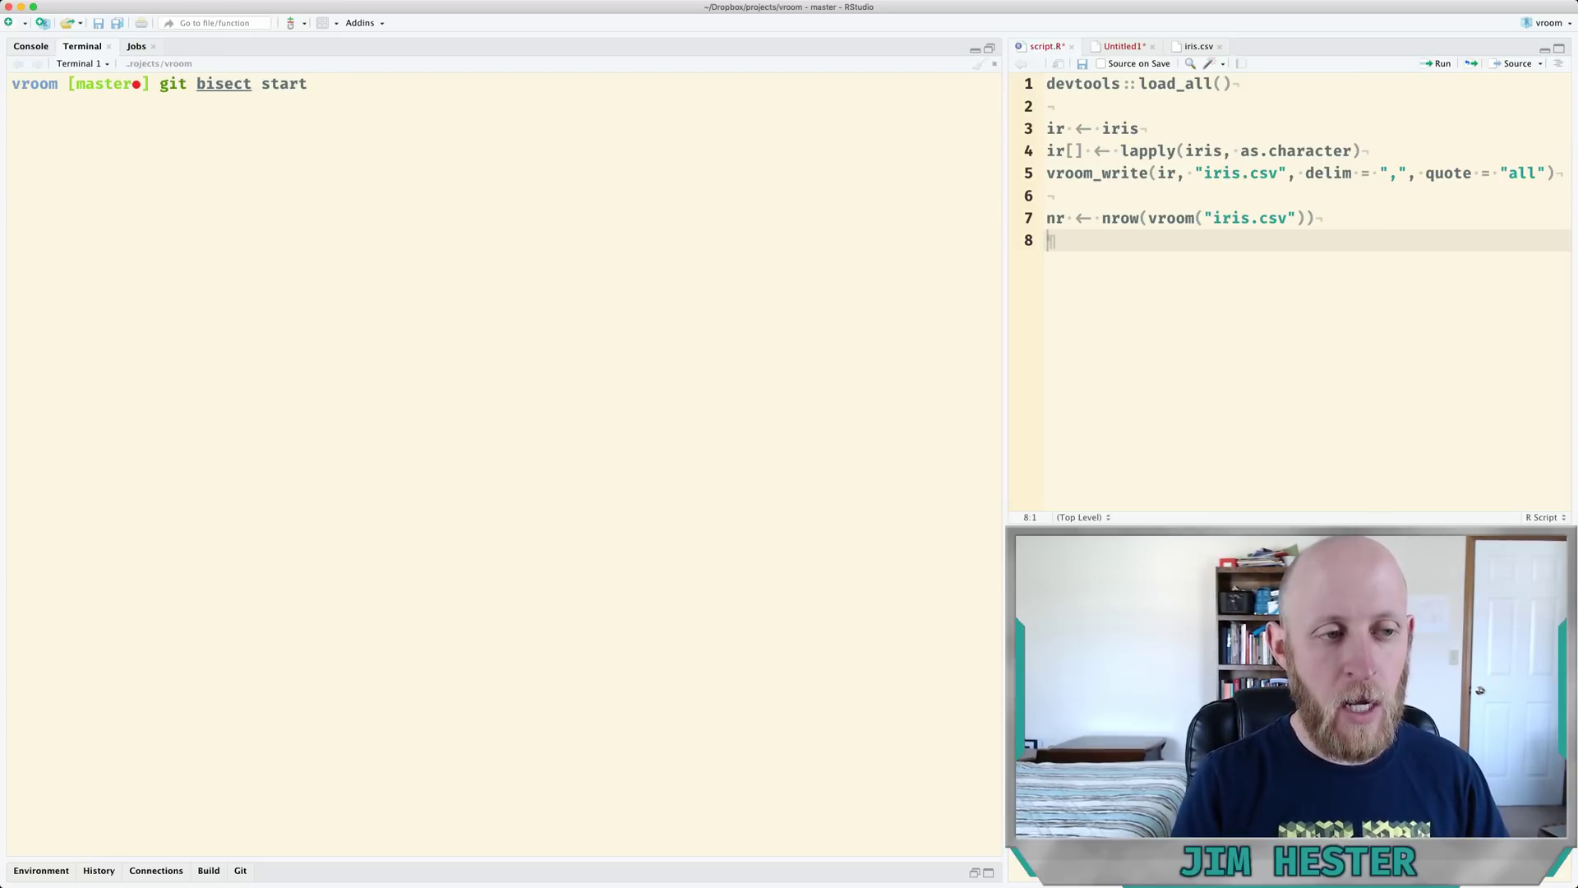
key(Return)
text(git bisect bad)
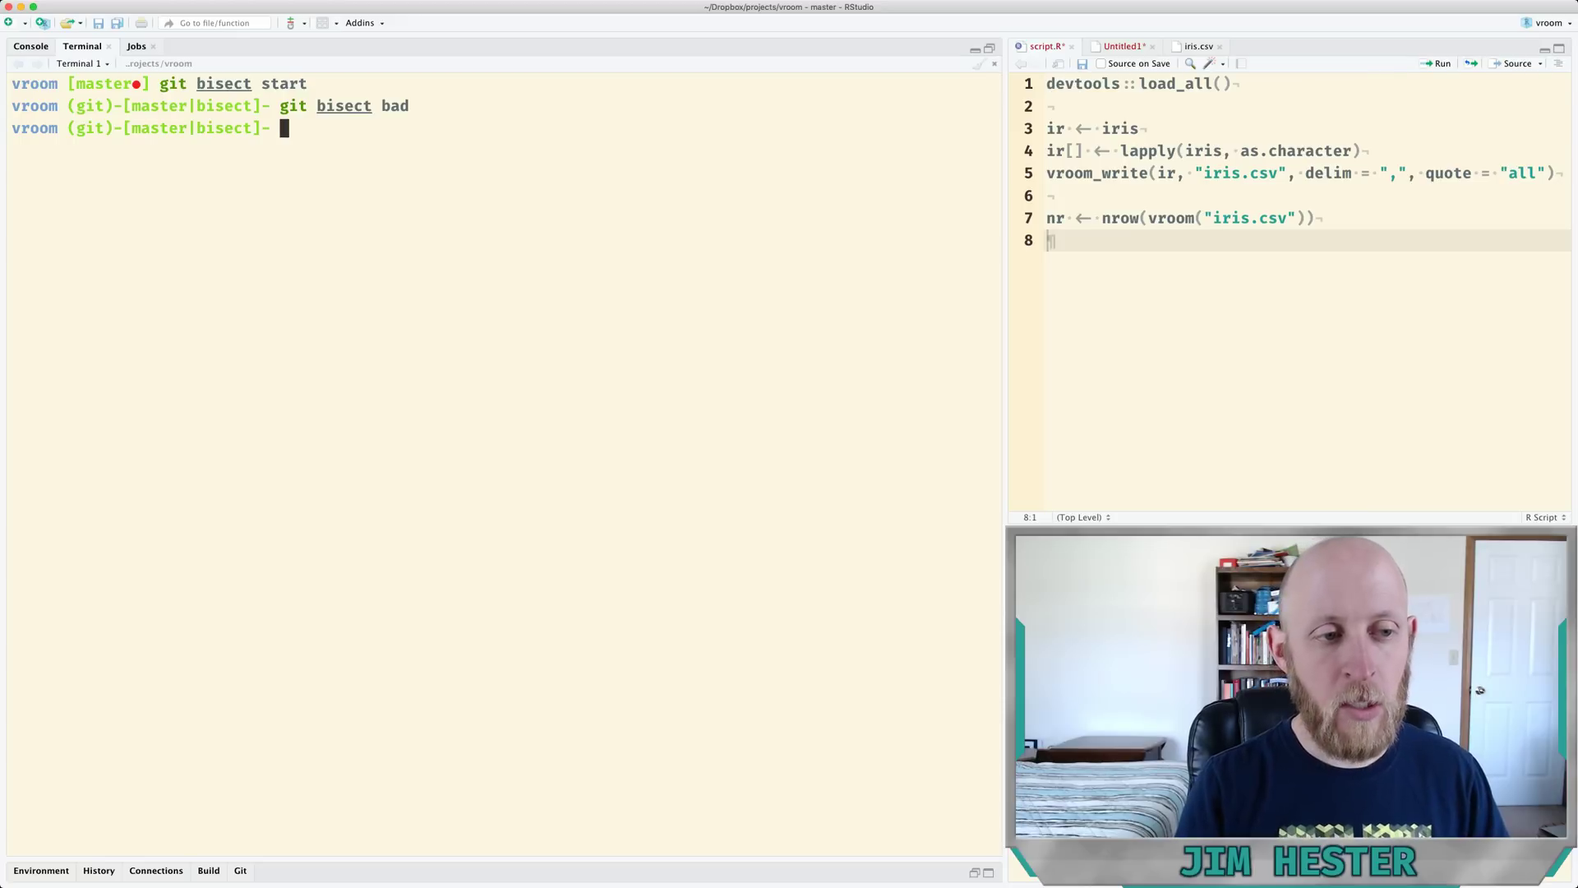
text(git log --before="3 Weeks")
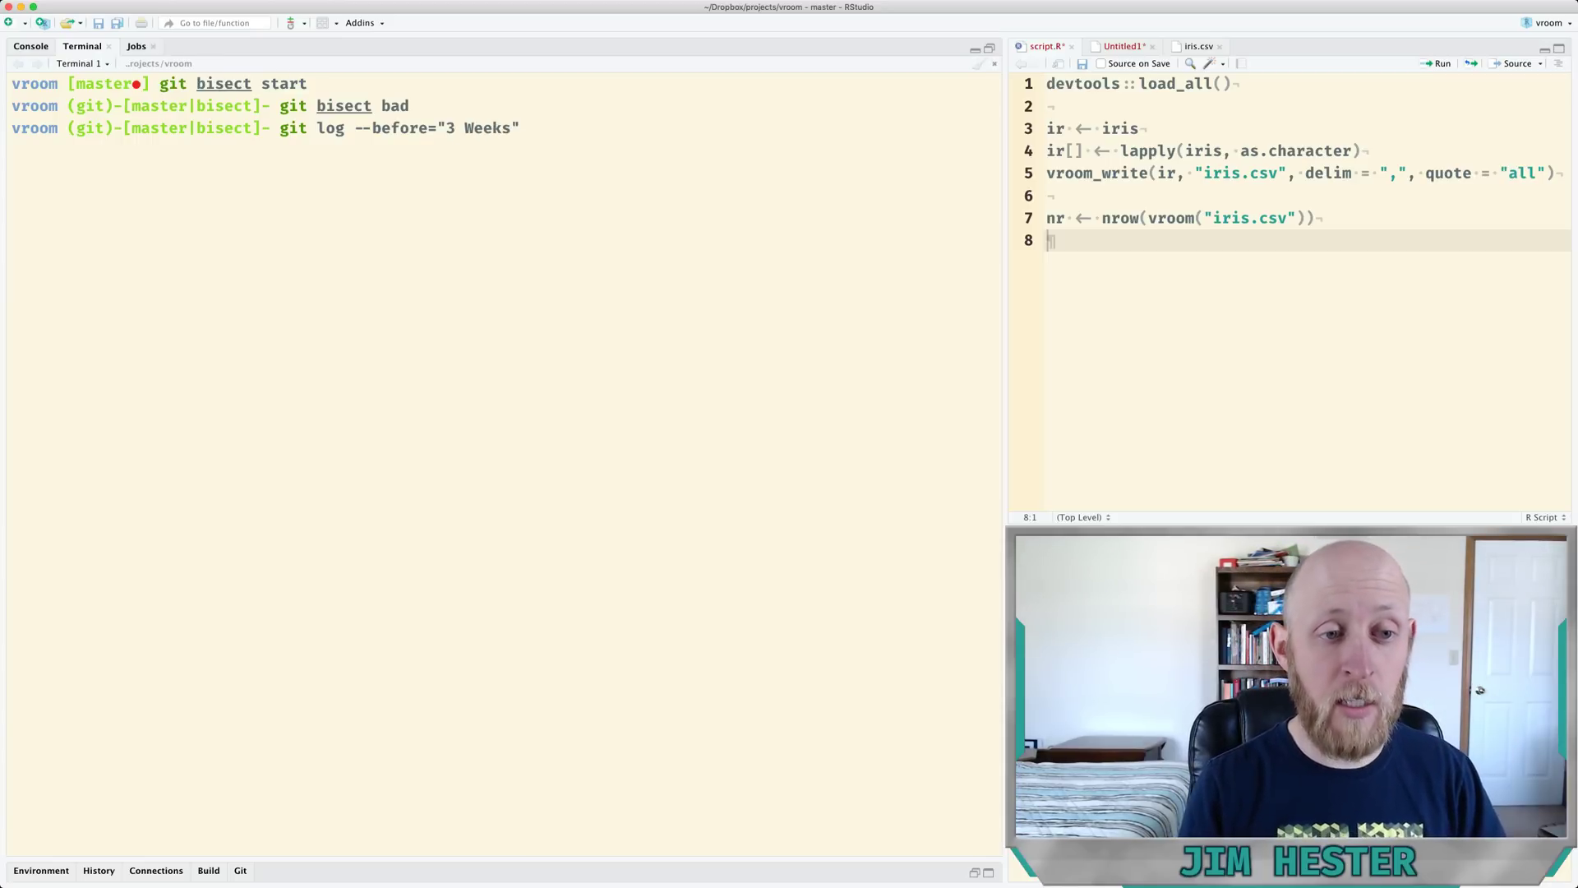
List vroom commits older than three weeks with git log.
key(Enter)
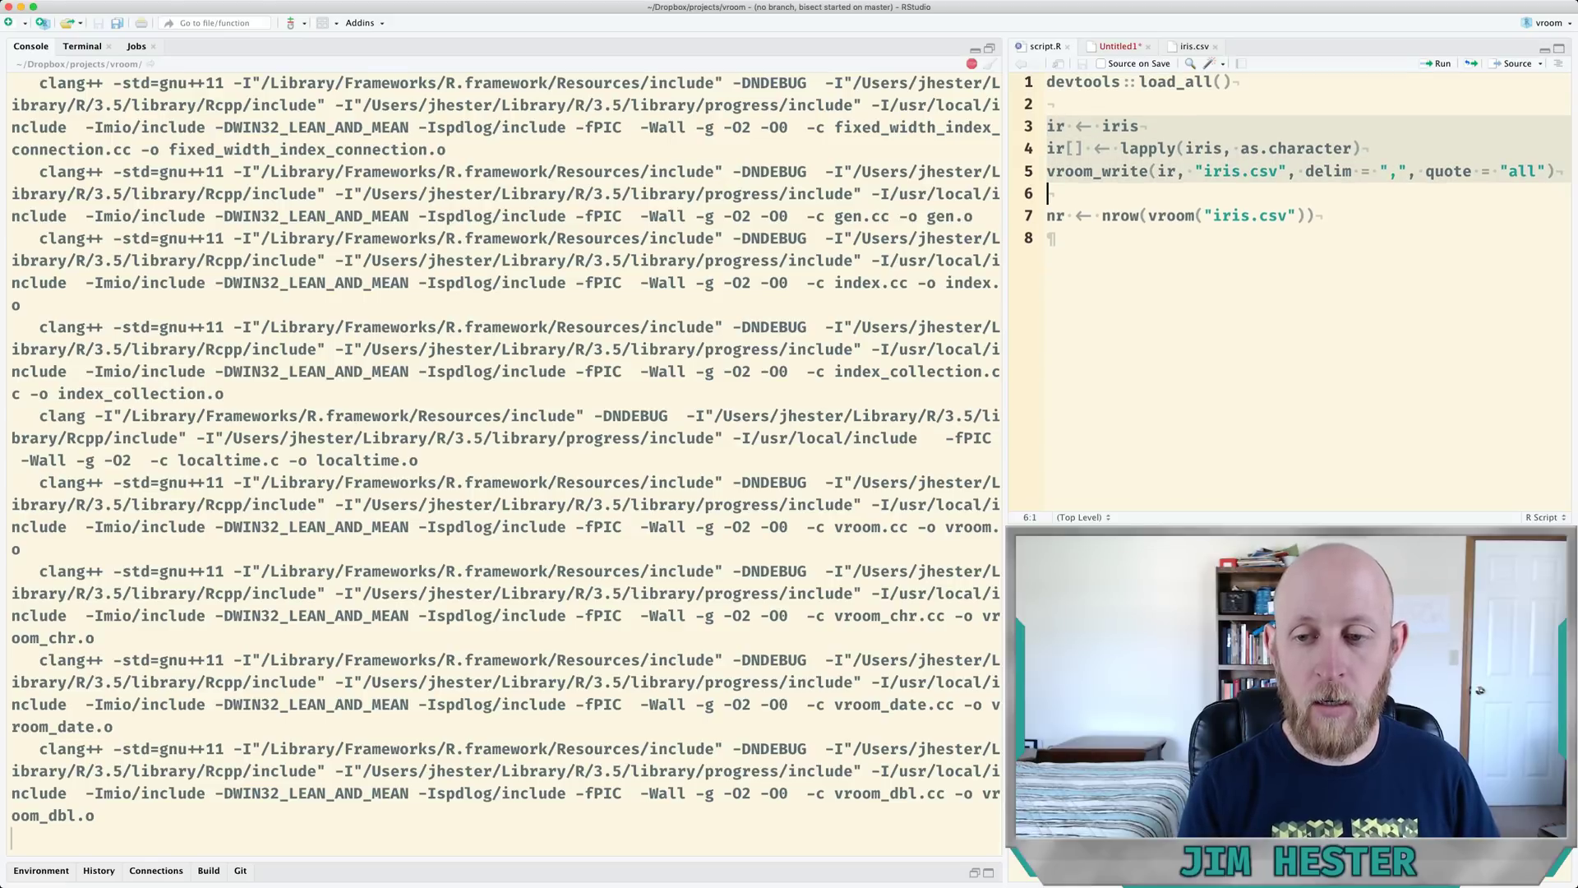
Comment out the iris-writing lines 3–5 of script.R.
key(cmd+shift+c)
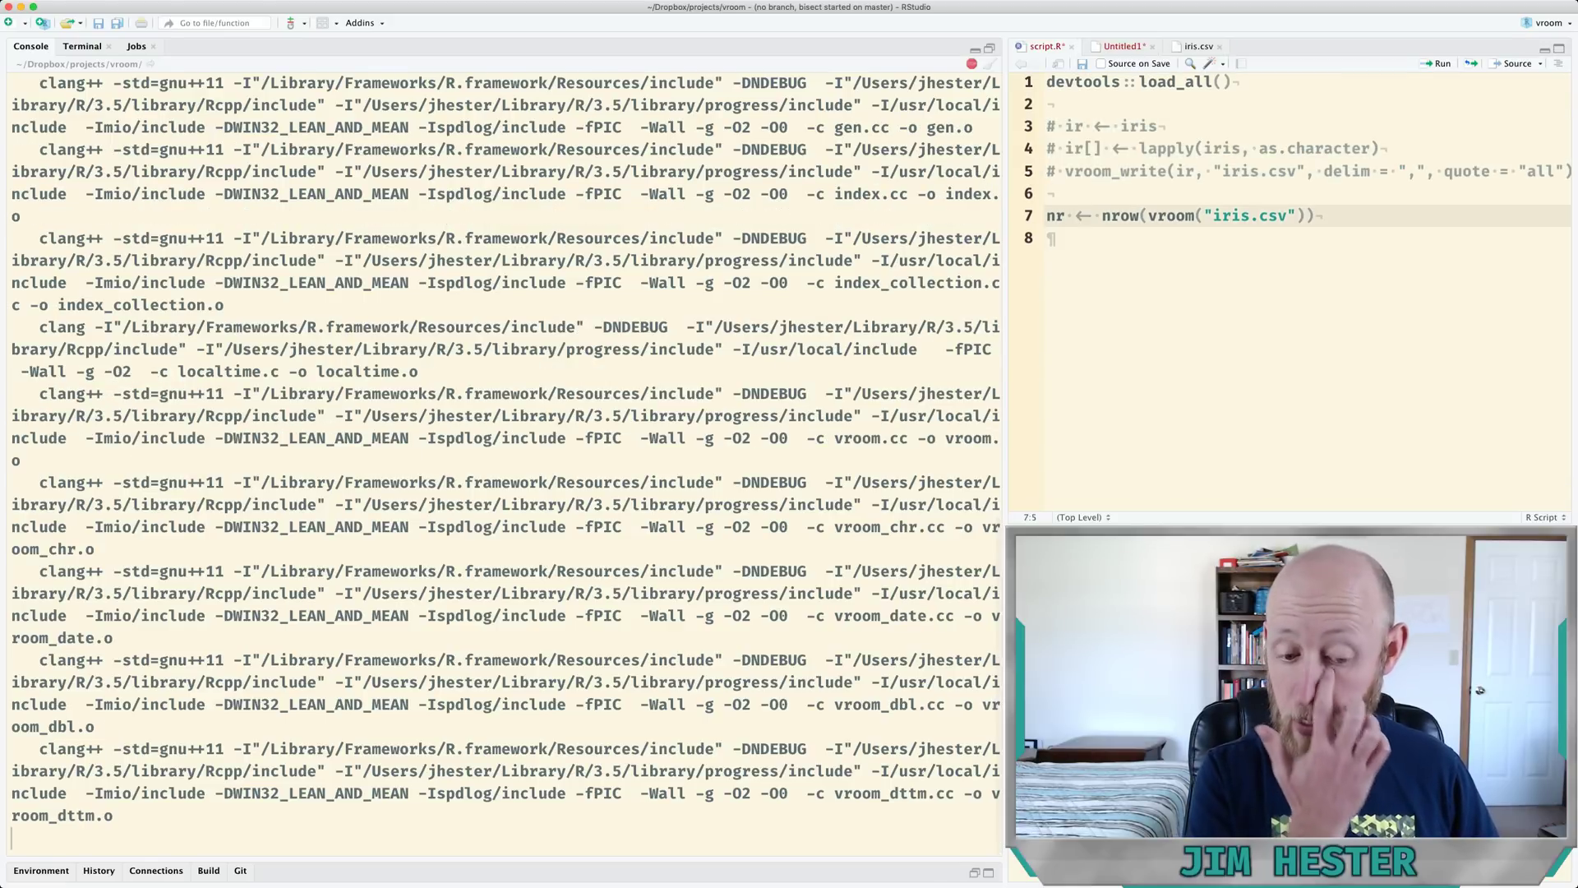
scroll(down, 3)
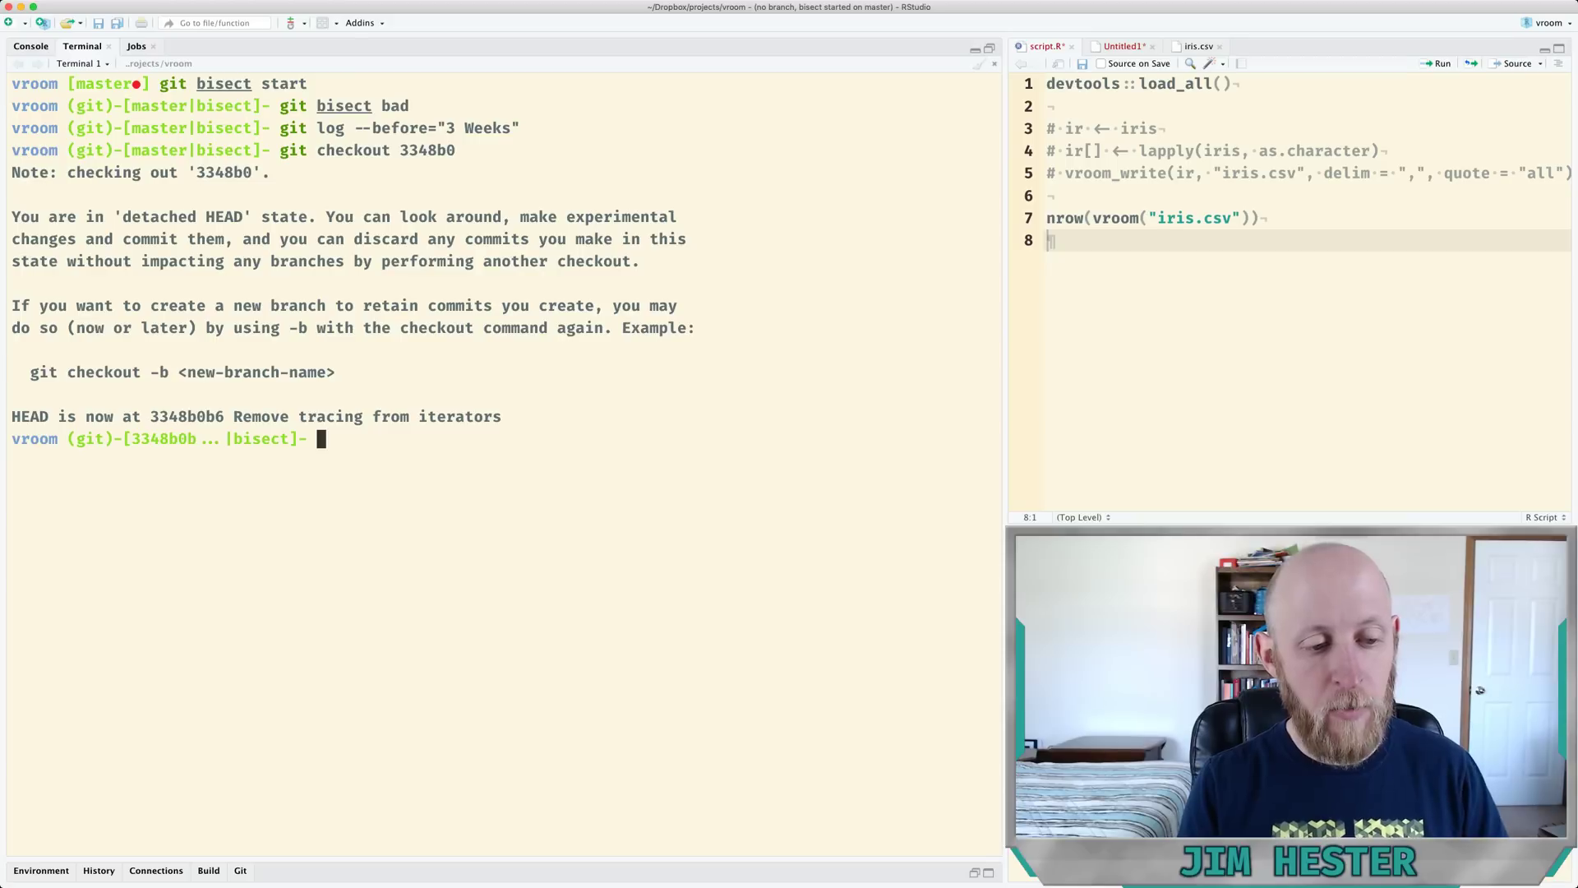
Mark commit 3348b0 as good with git bisect good 3348b0.
text(git bisect bad)
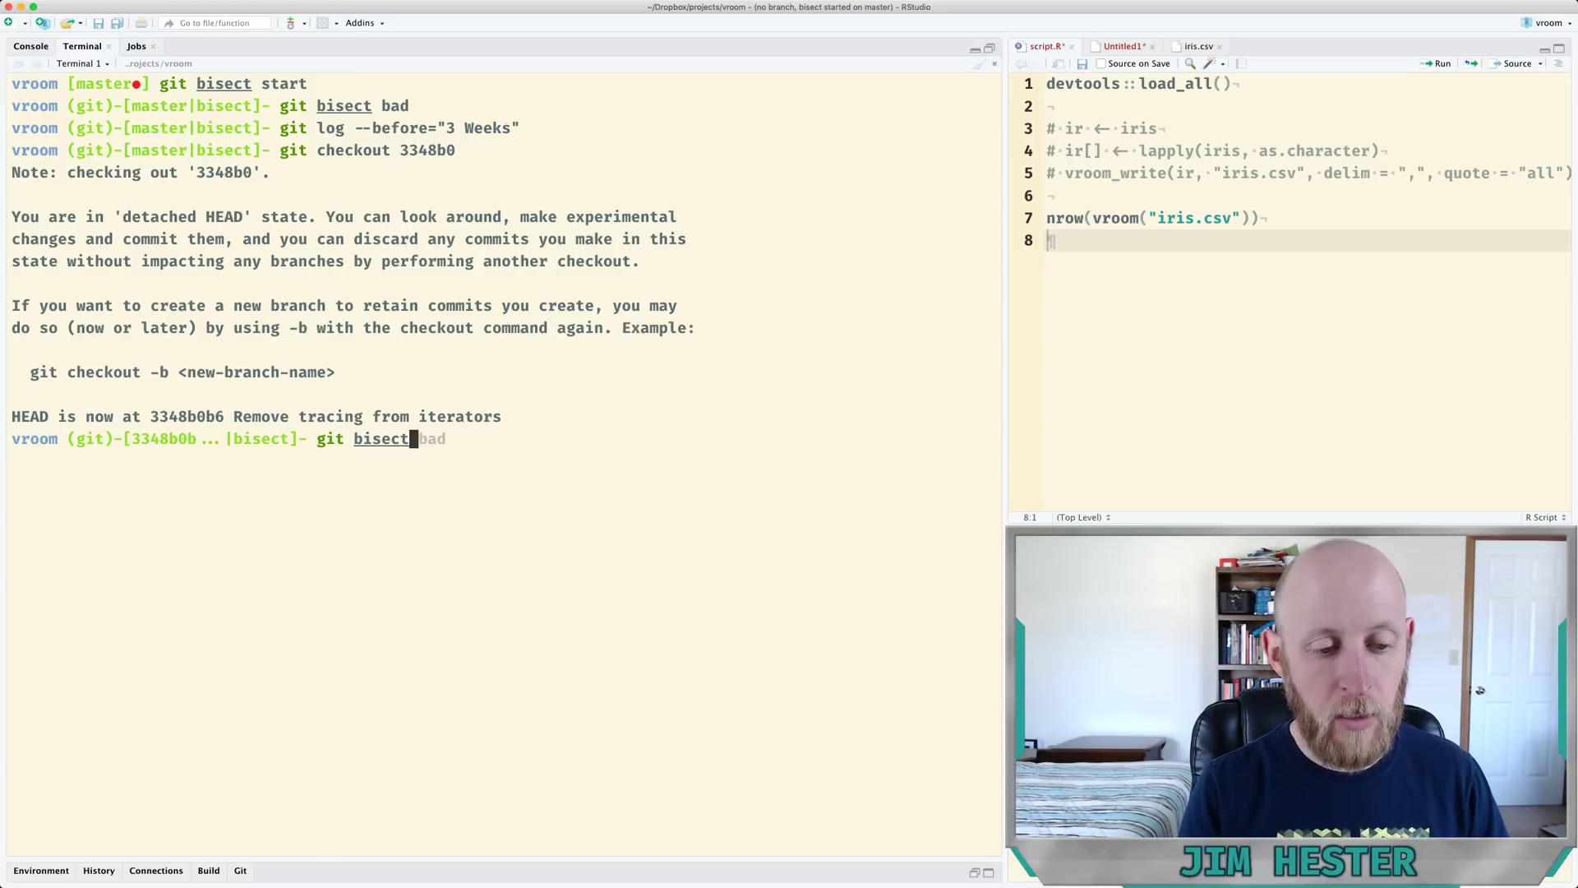
text(good 3348b0)
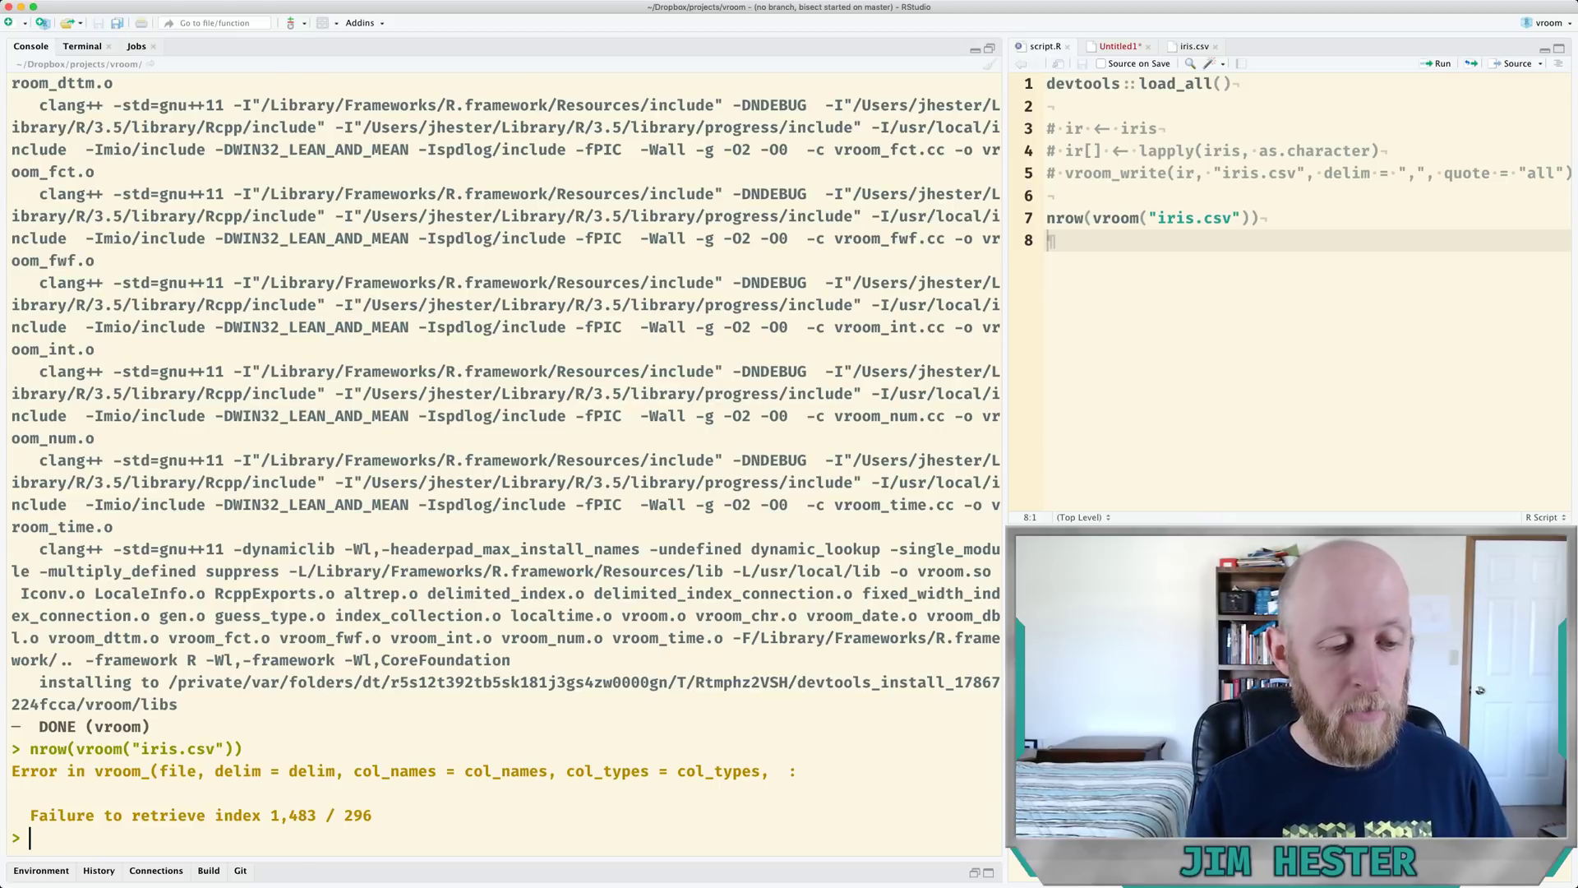
Mark successive bisect revisions bad, good, then bad in the Terminal.
click(82, 46)
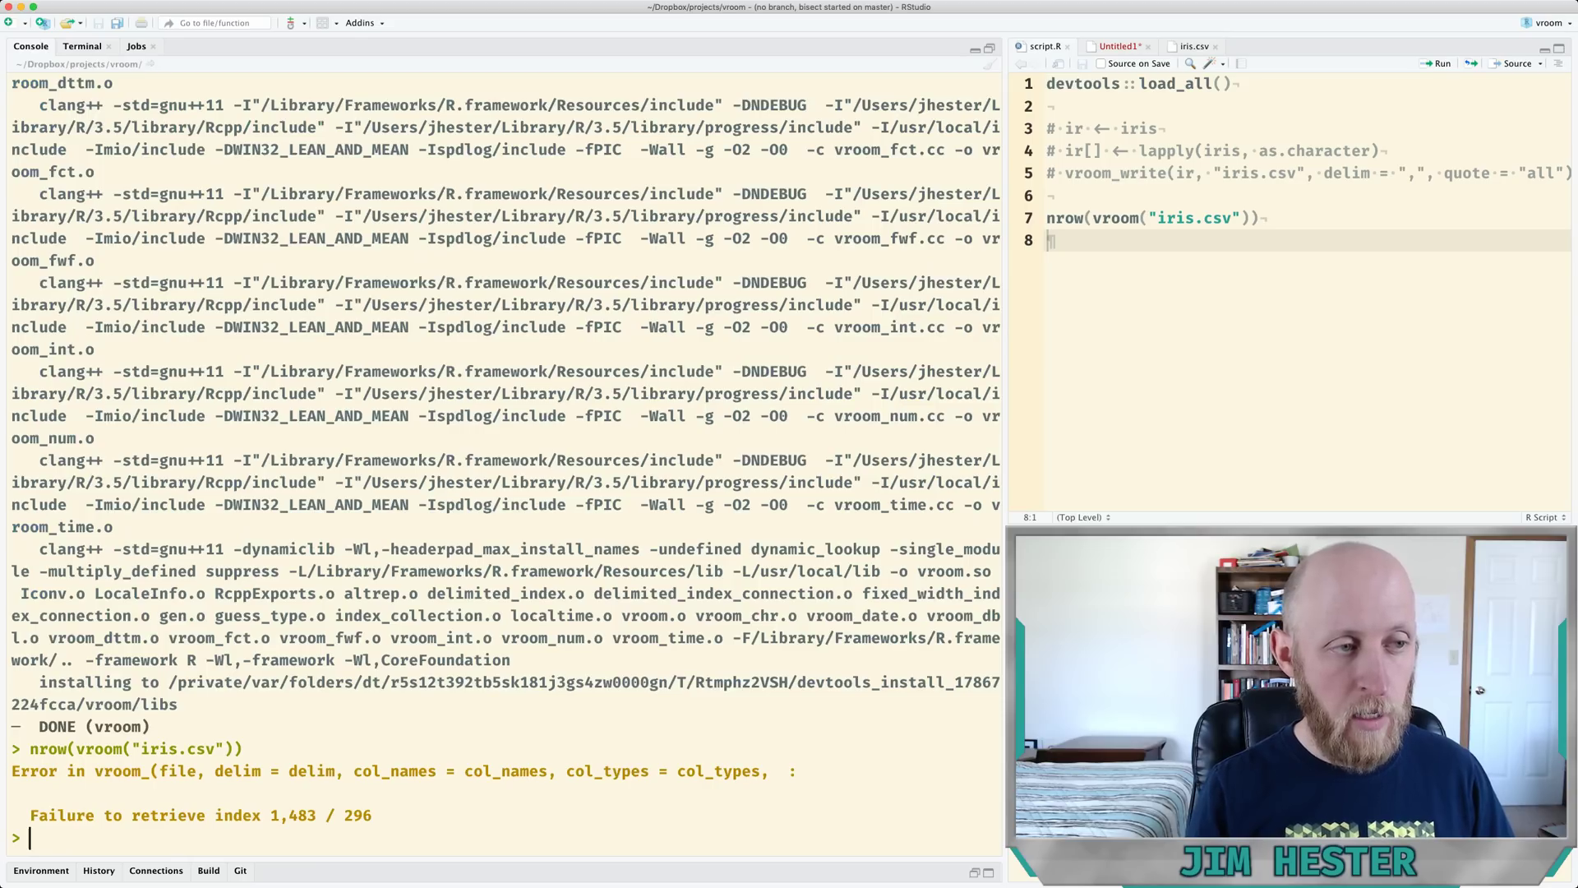
click(82, 46)
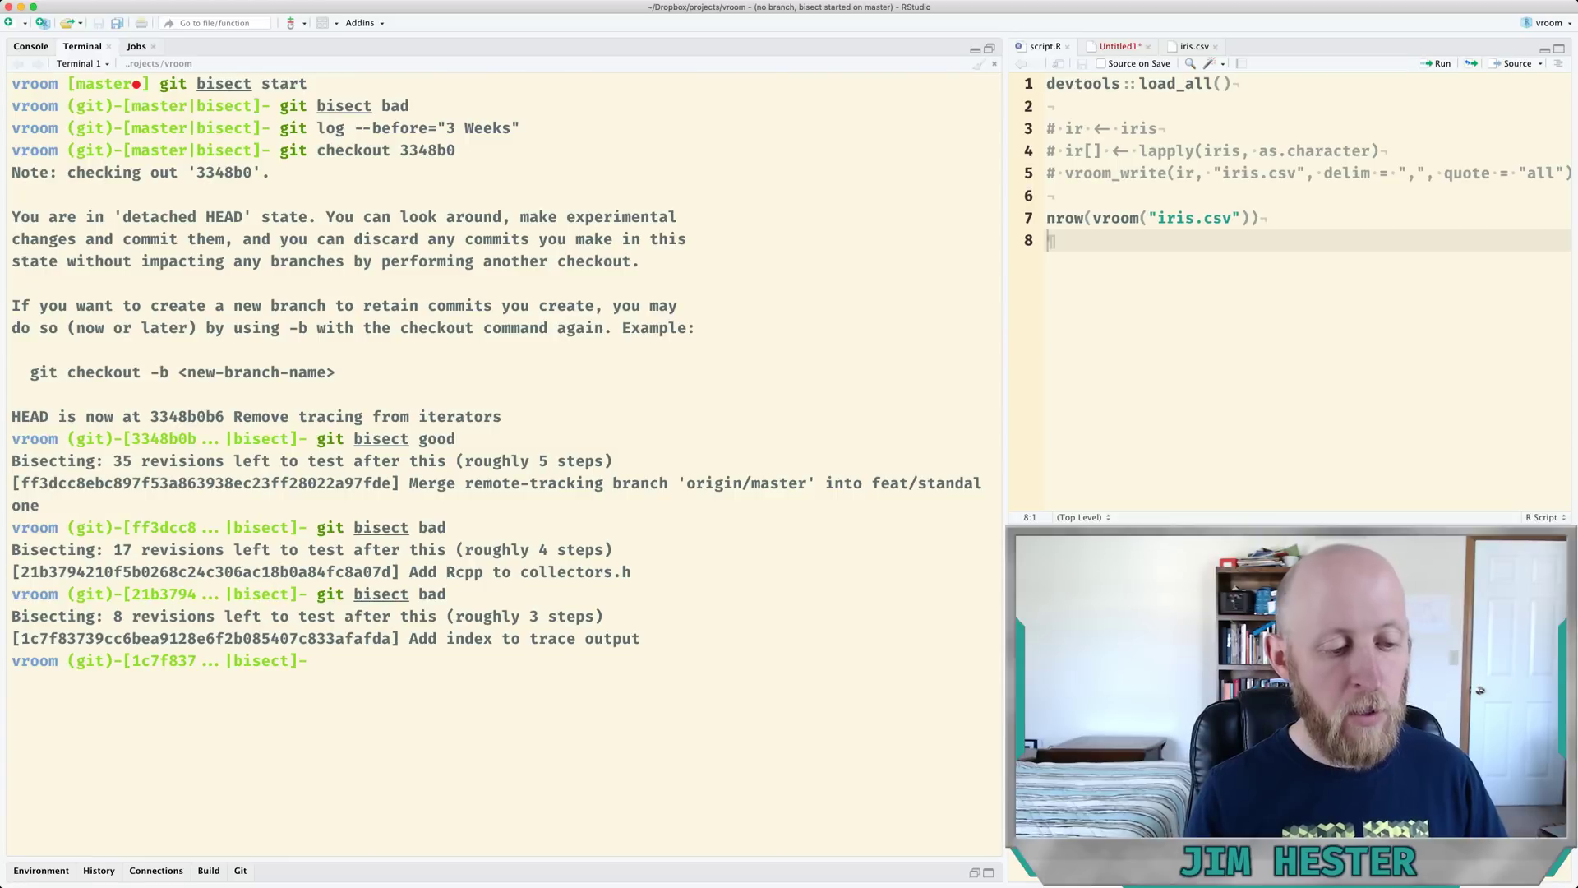
text(git bisect bad)
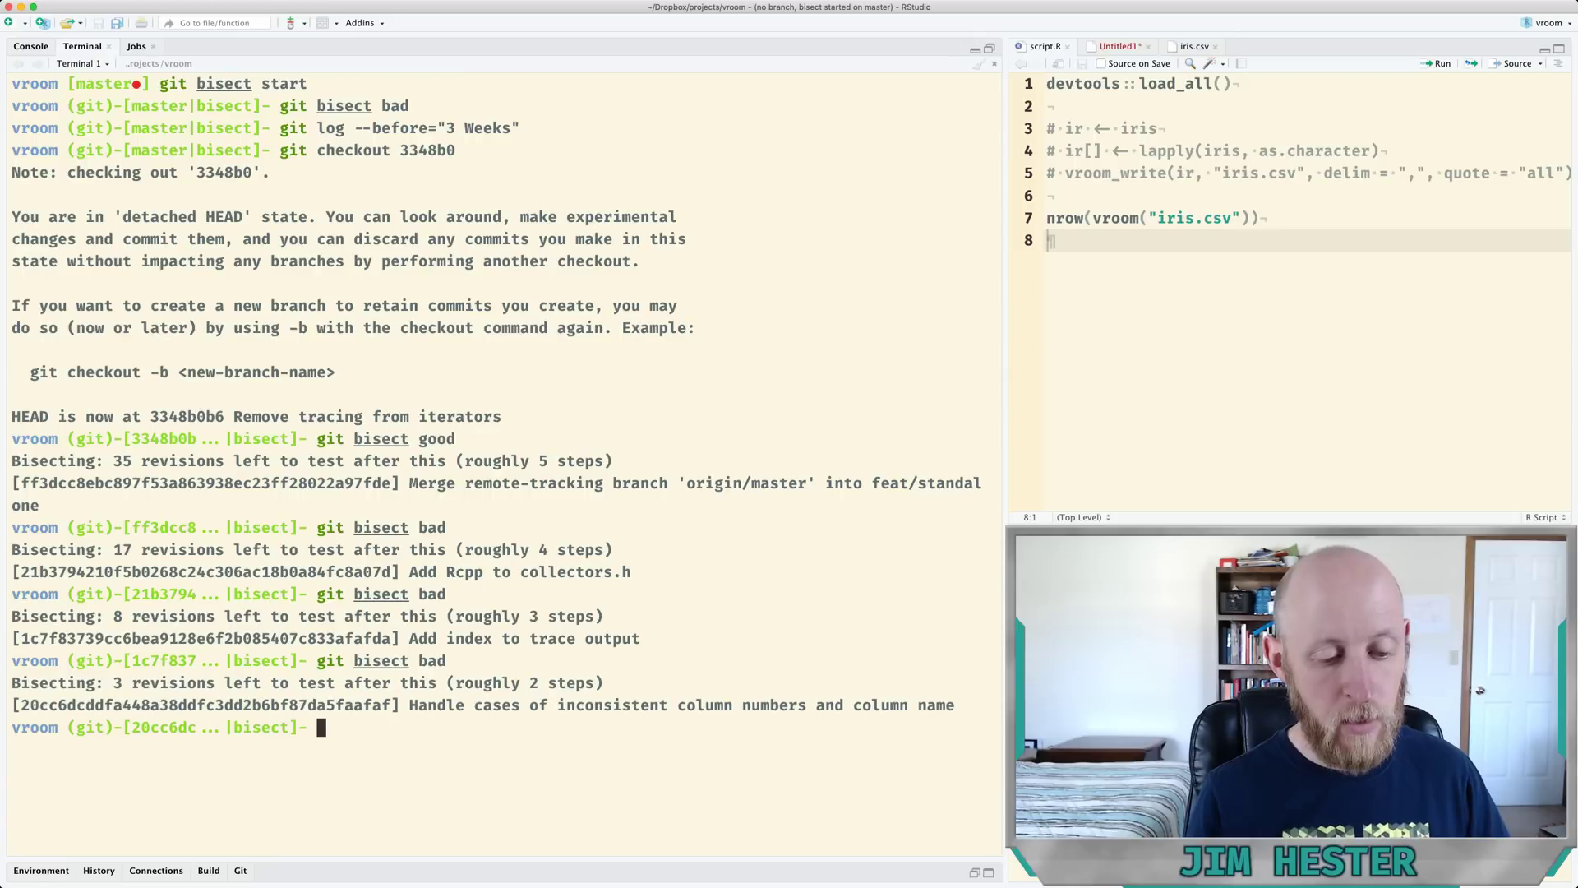
text(git bisect good)
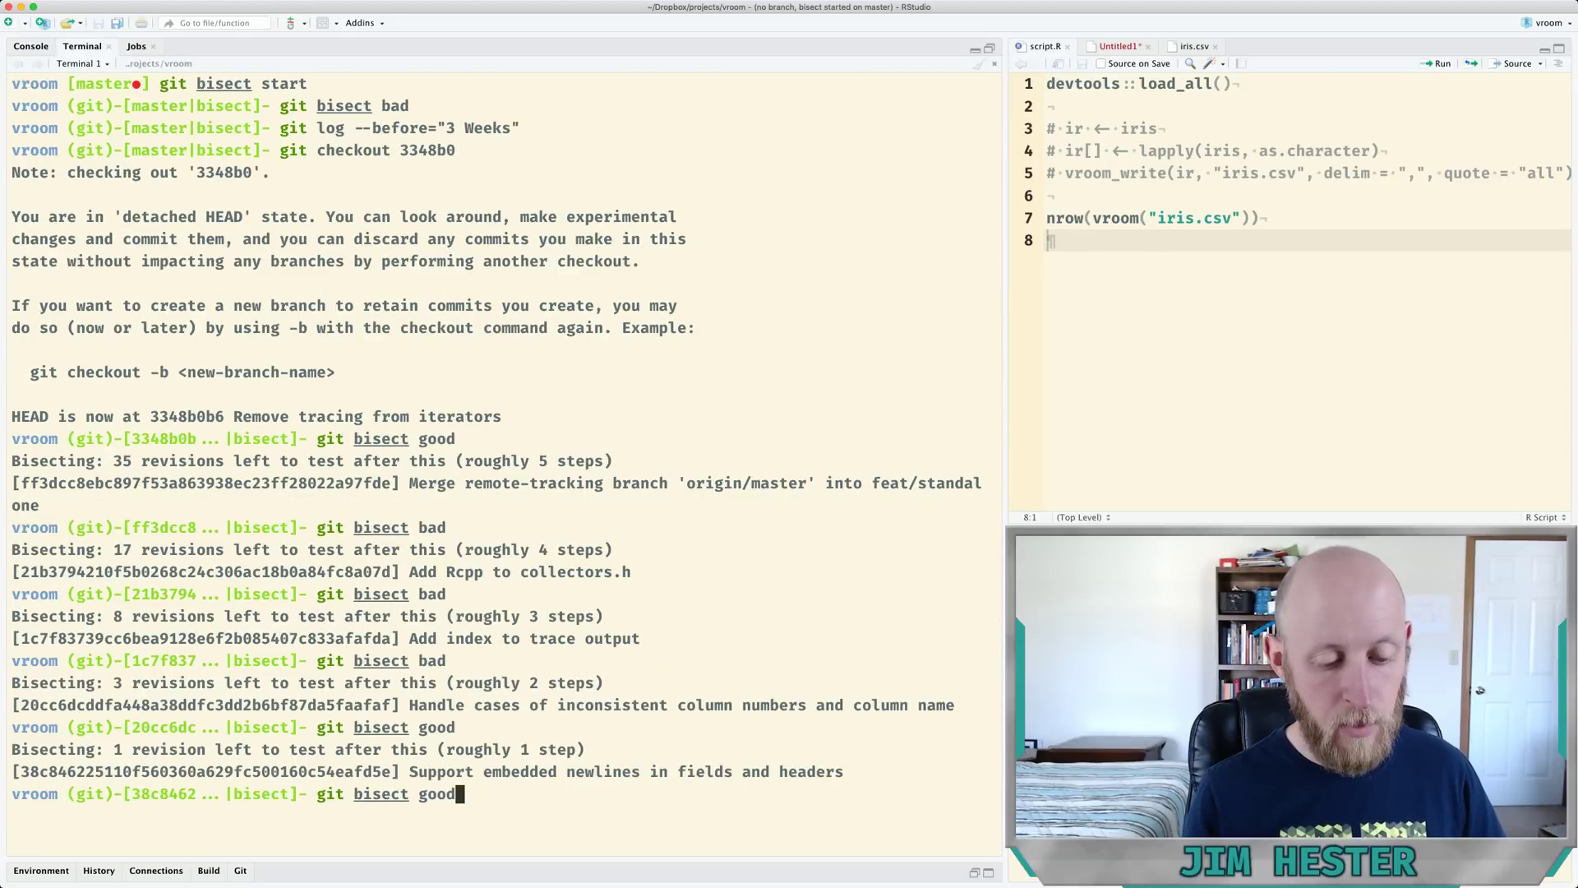
text(bad)
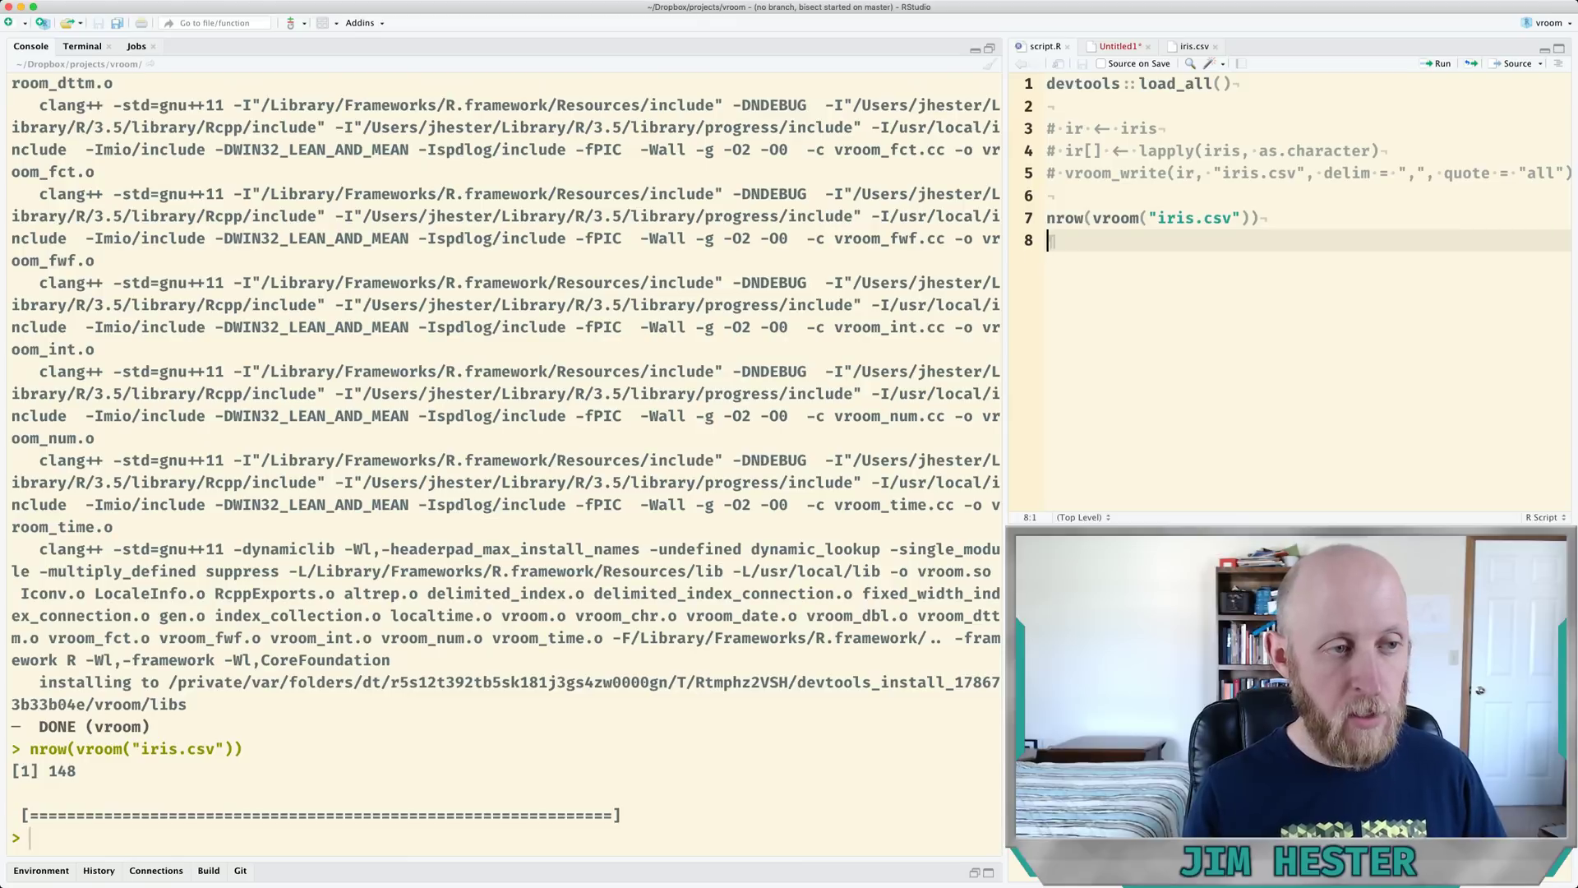
Return to the Terminal session to mark the final bisect revision.
click(82, 45)
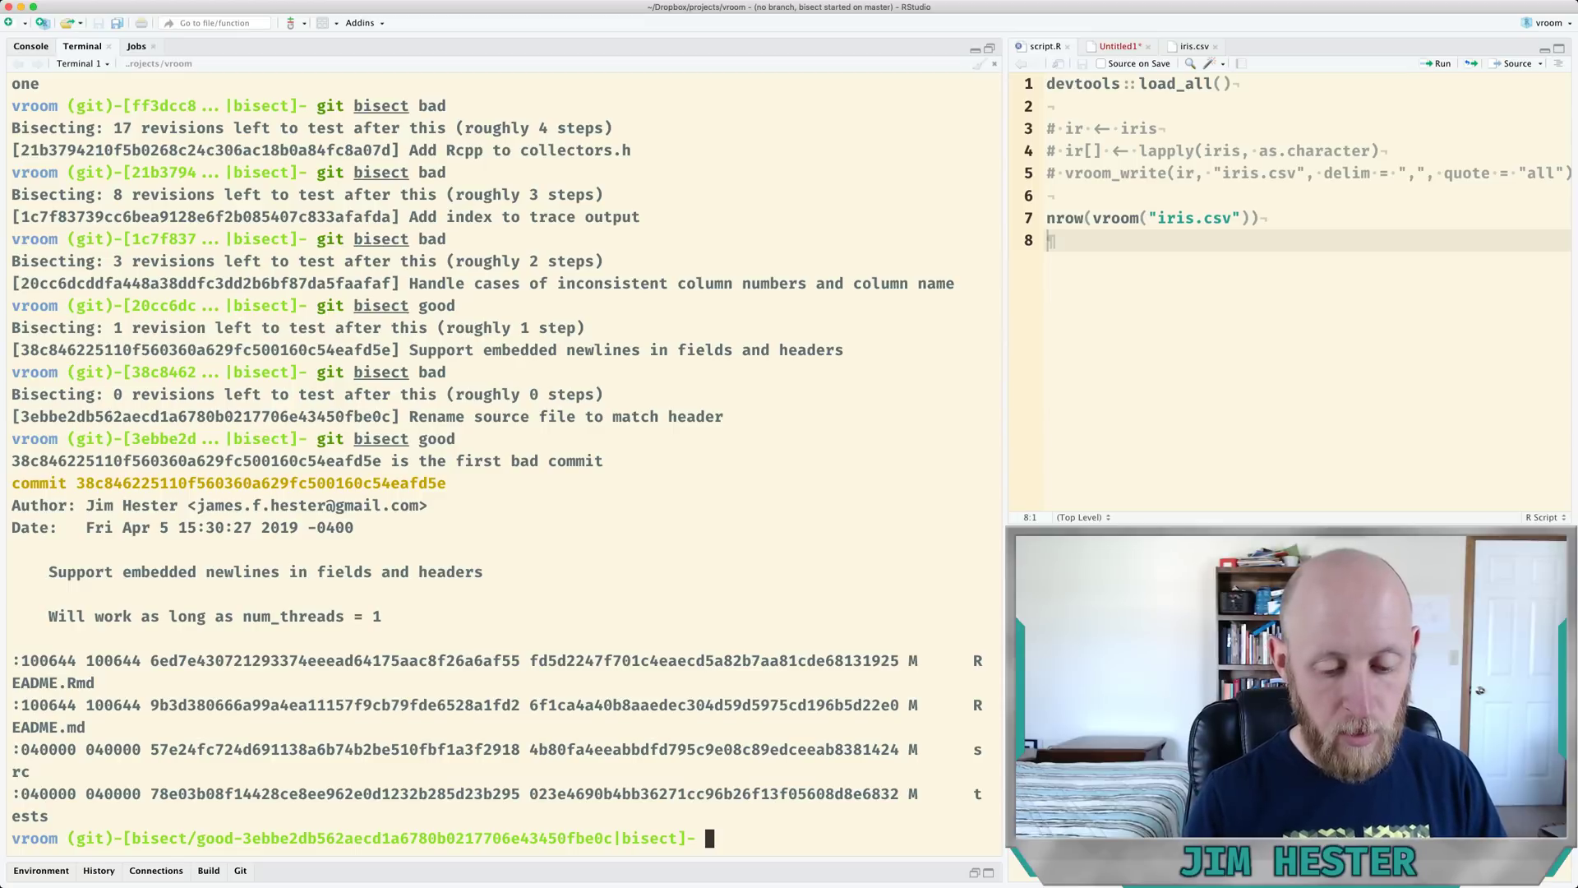
Show commit 38c84 with git show and scroll through its diff.
text(git show 38c84)
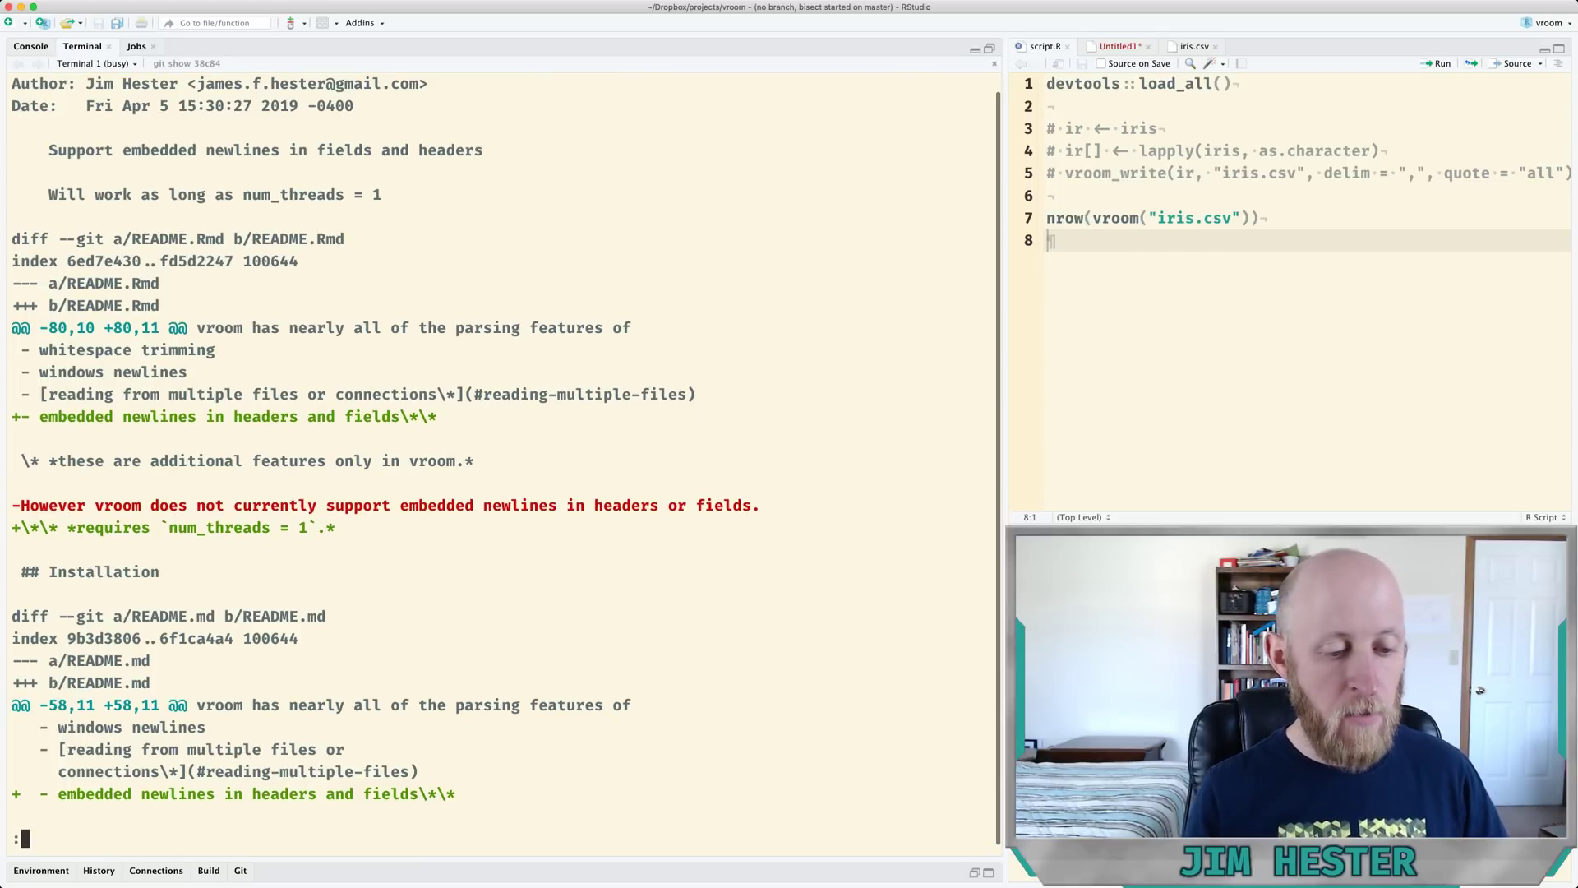
scroll(down, 3)
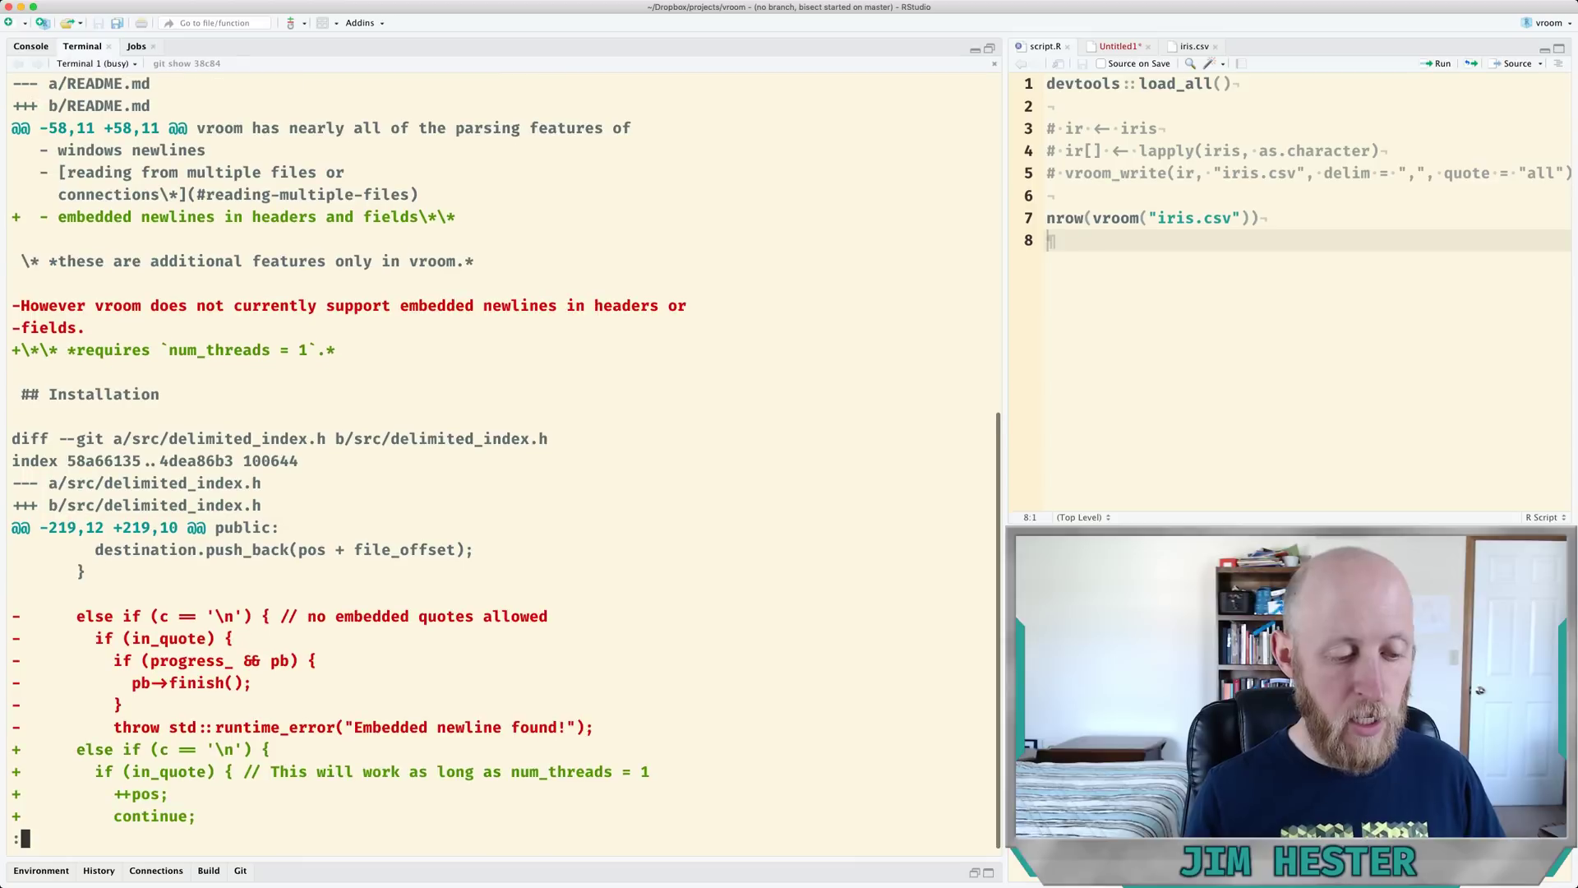
scroll(down, 3)
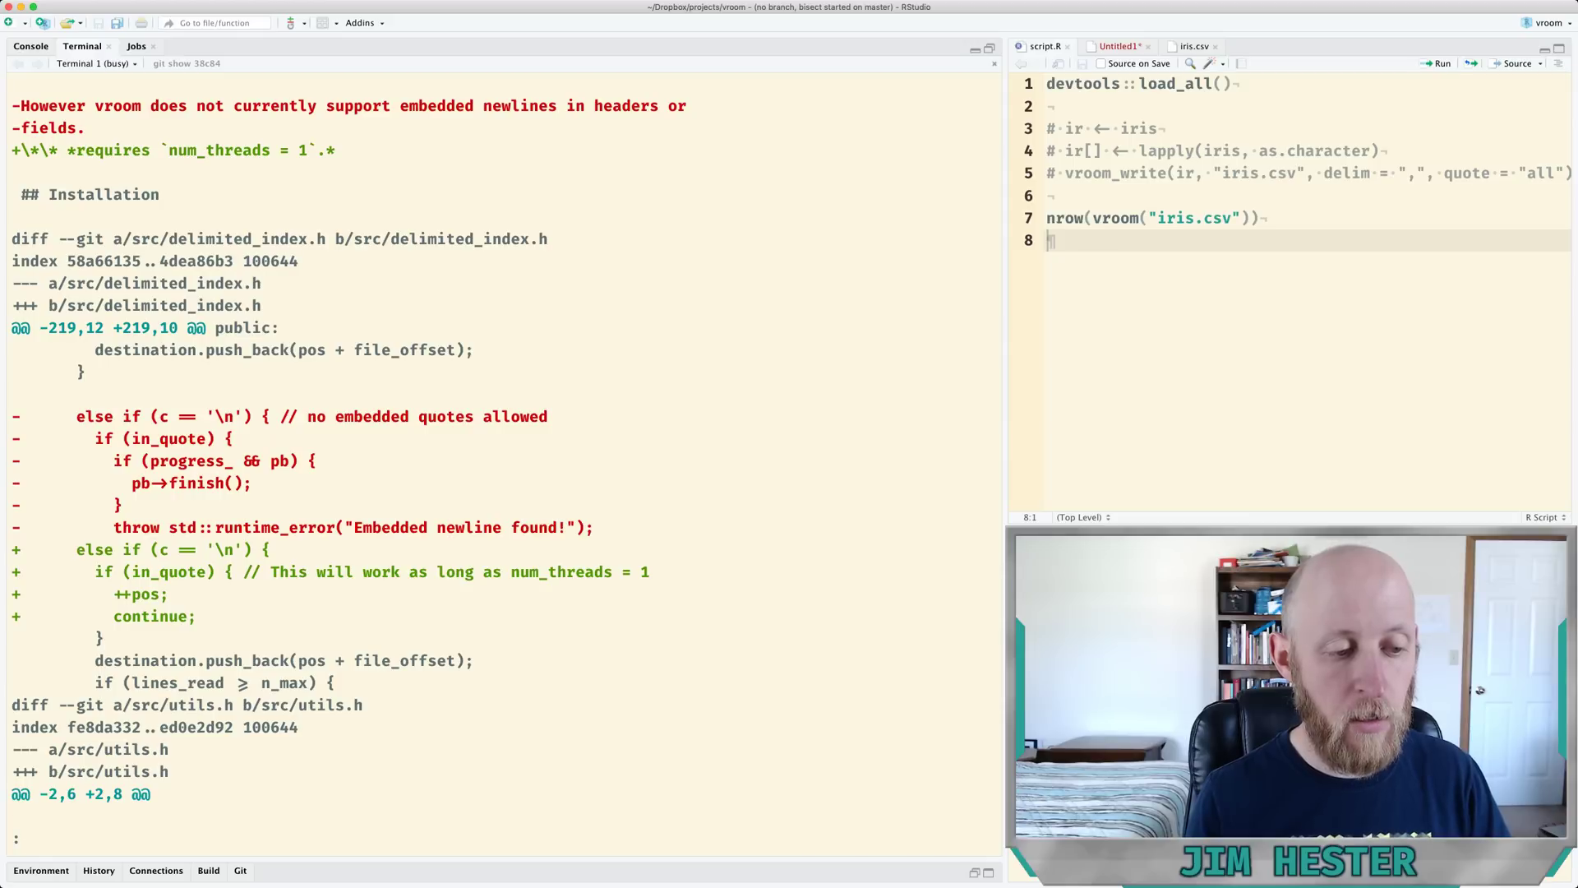
scroll(down, 3)
text(nr <- )
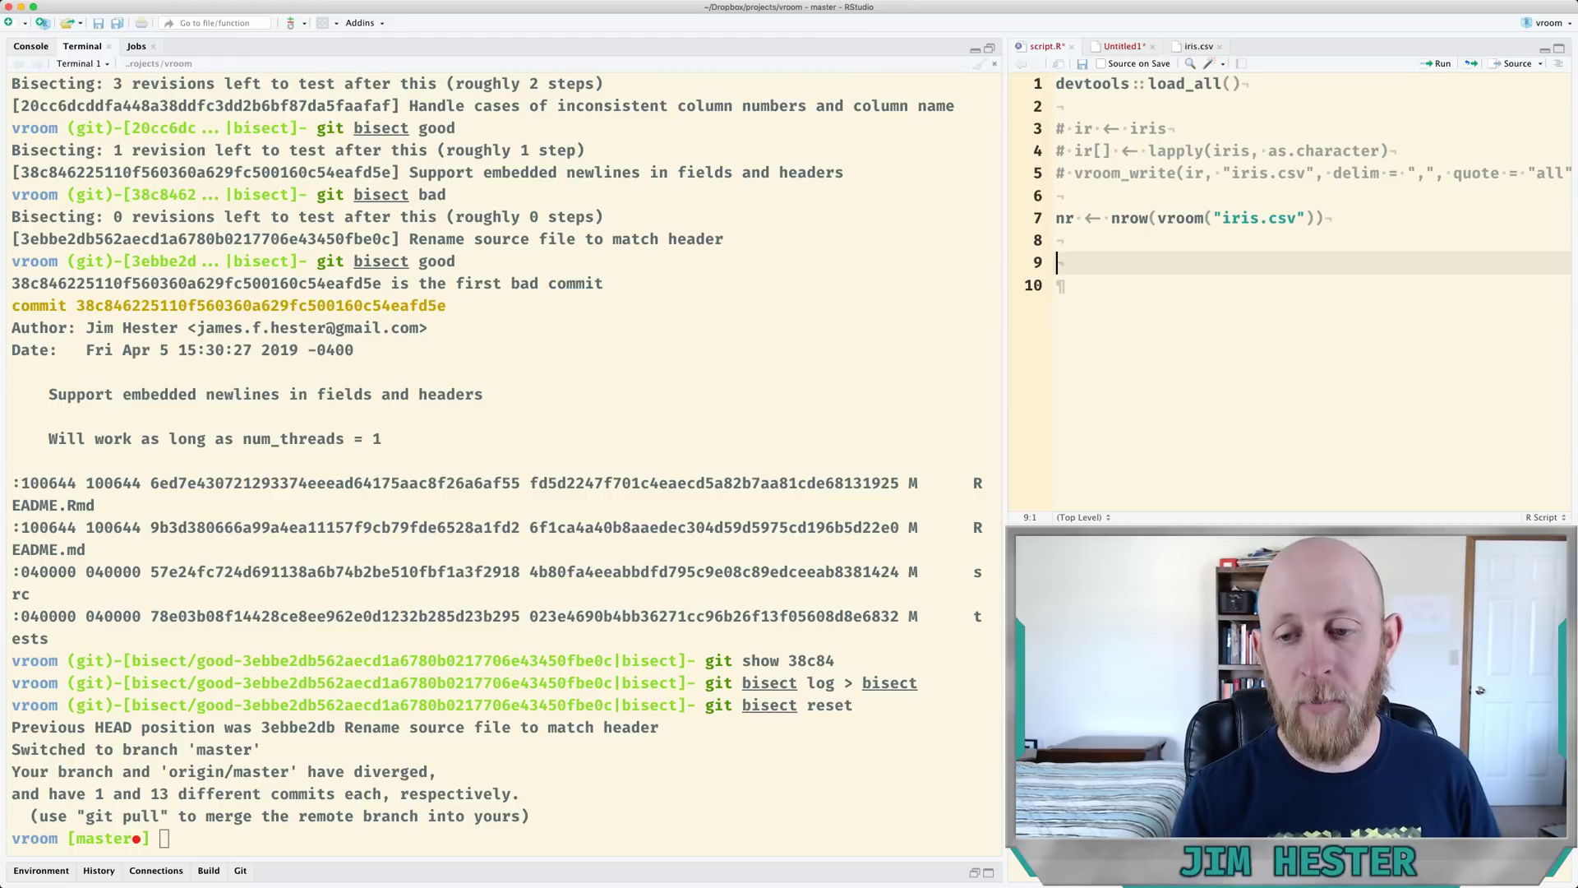
Add a stop("error") check unless nr equals nrow(iris) or nrow(iris) - 2, then reset bisect.
text(if)
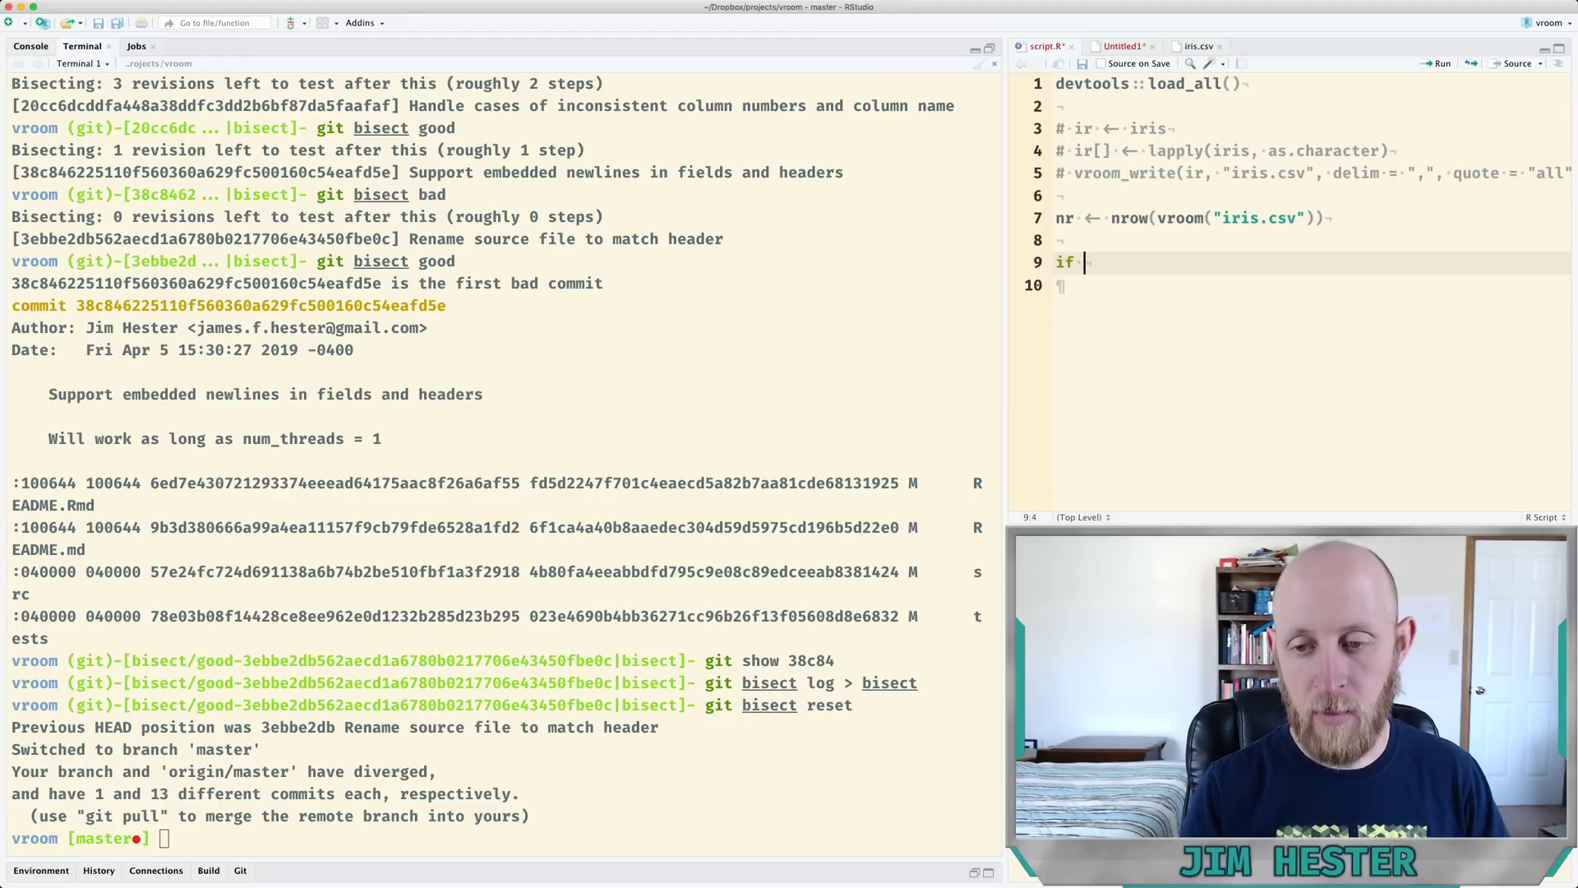
text((!()
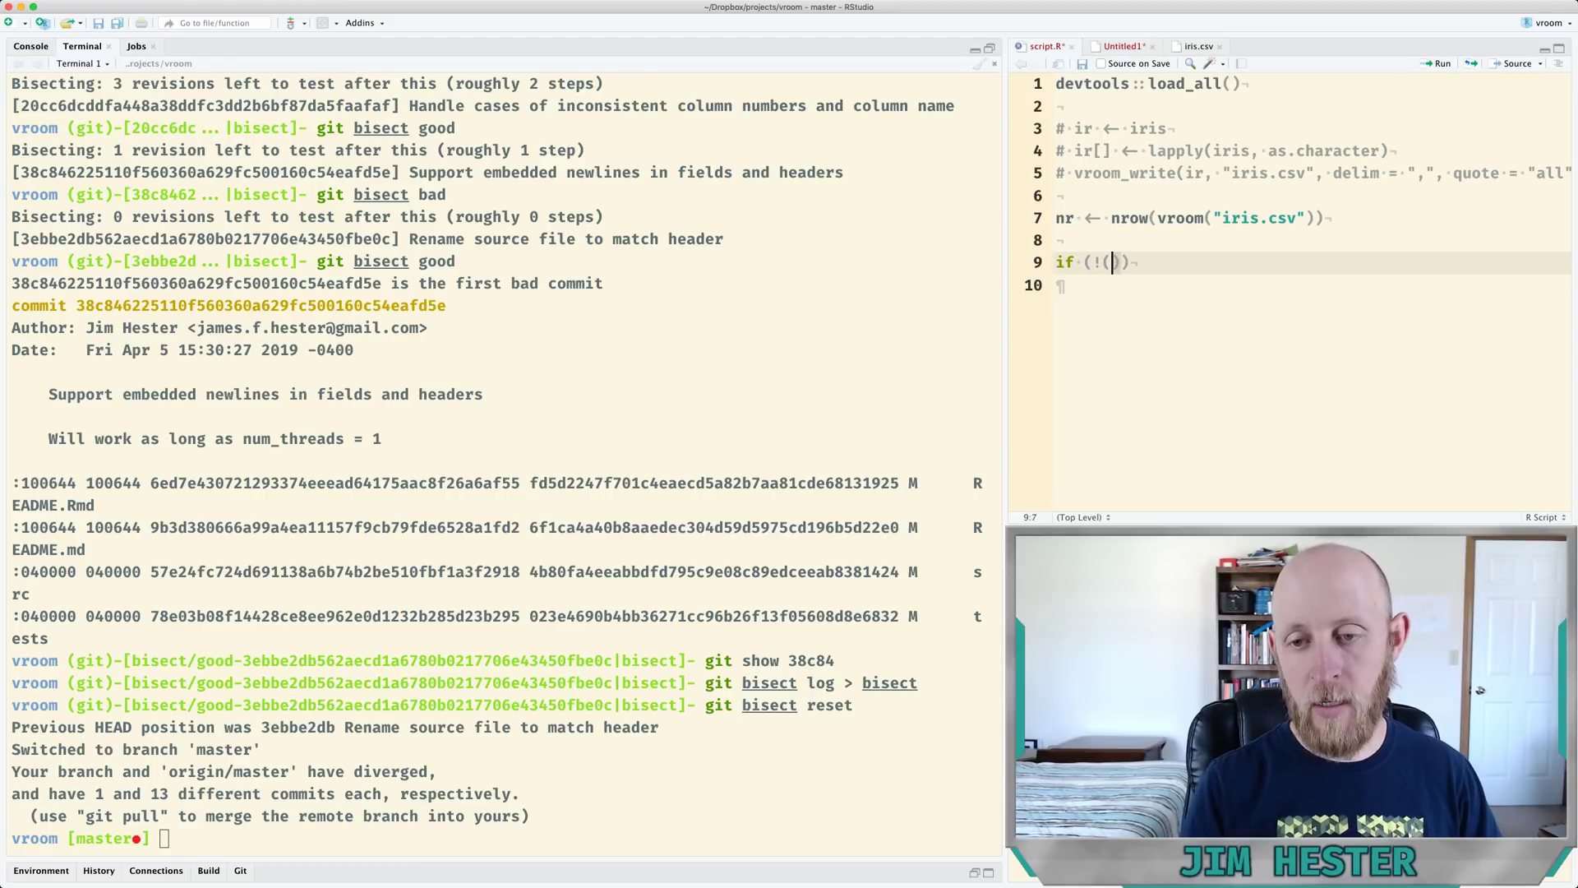
text(nr == nrow(iris)
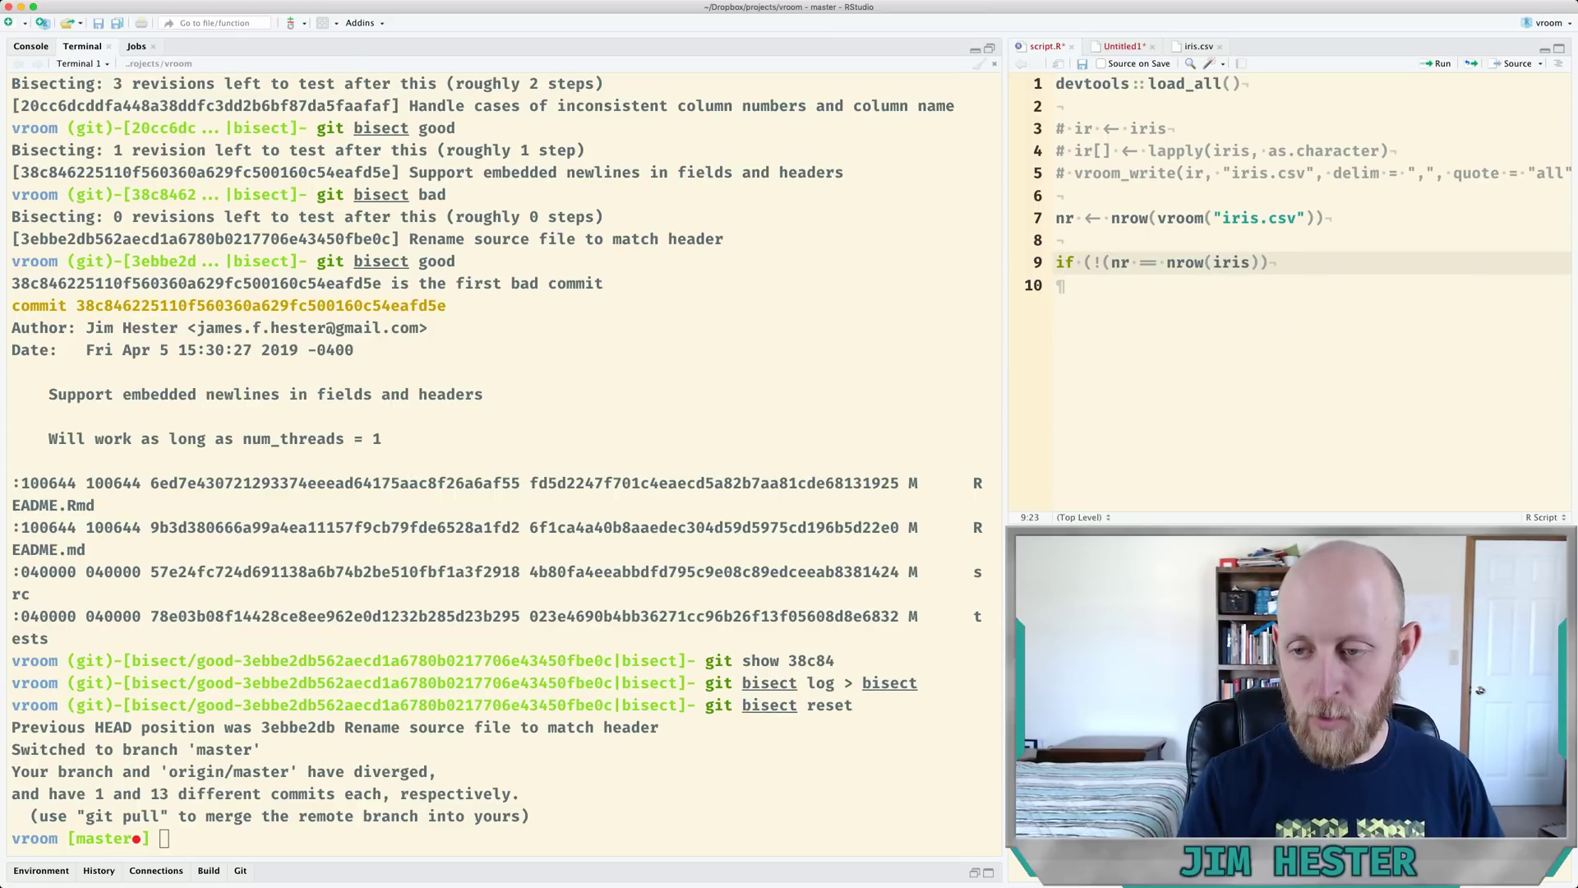
text(||)
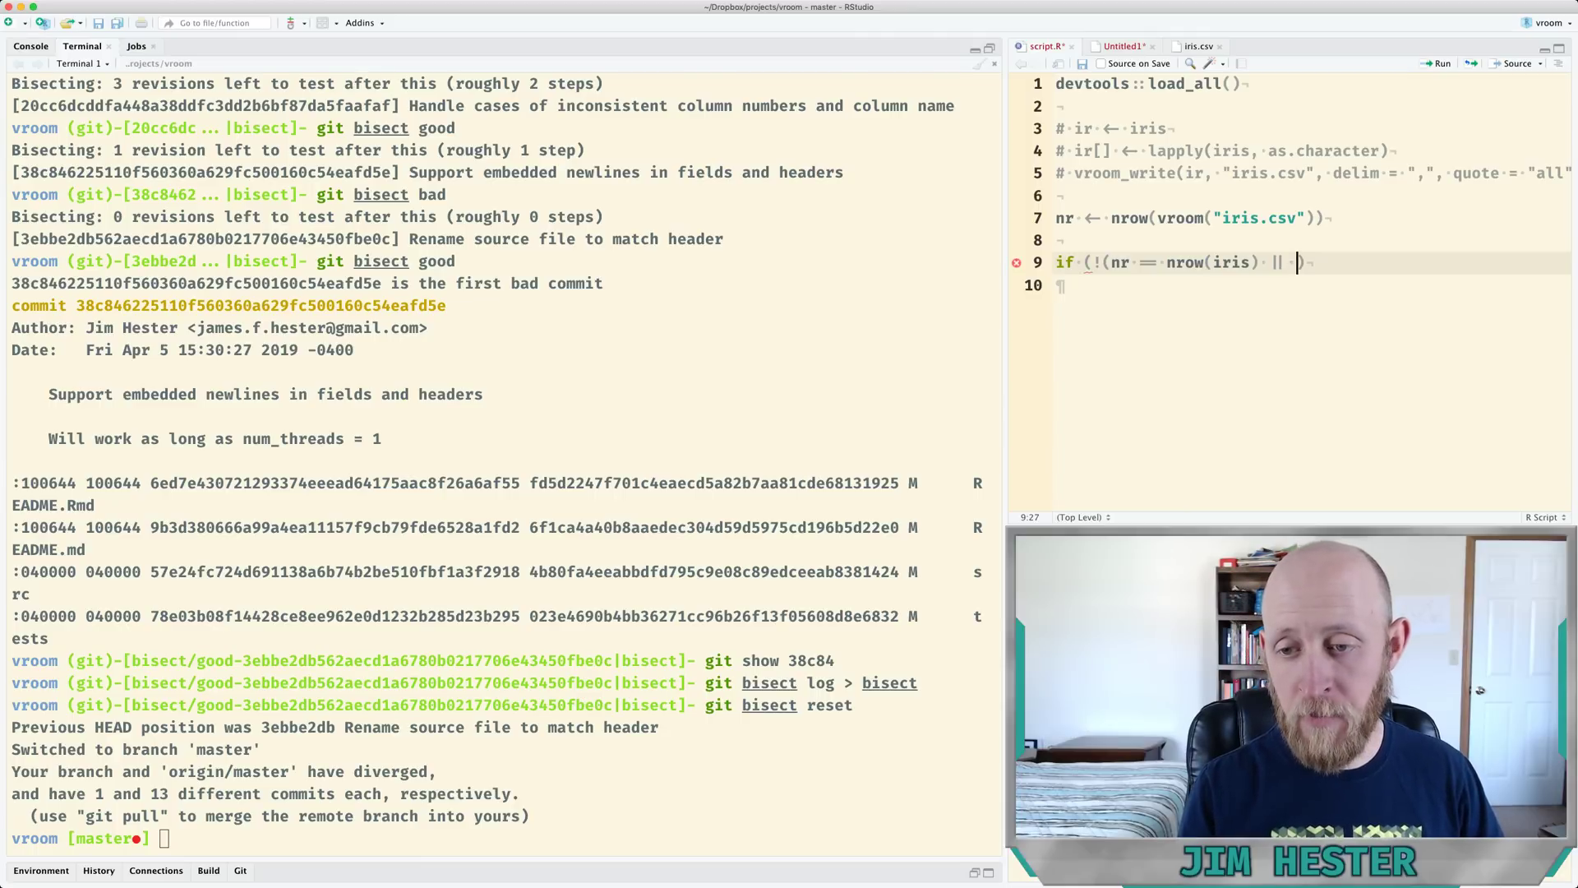
text(nr ==)
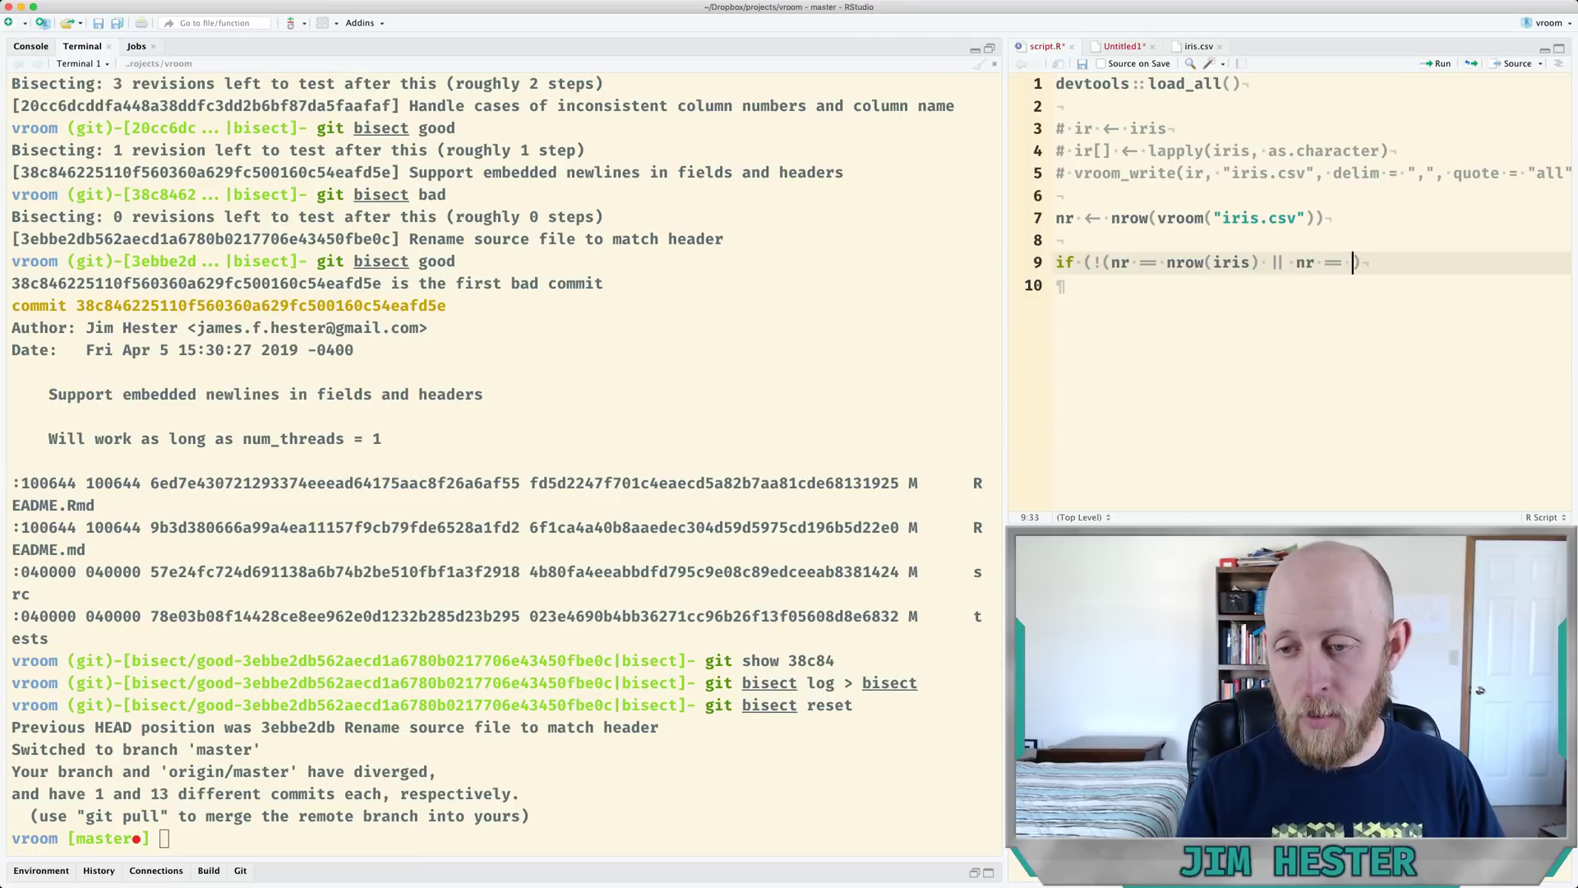
text(nrow(iris))
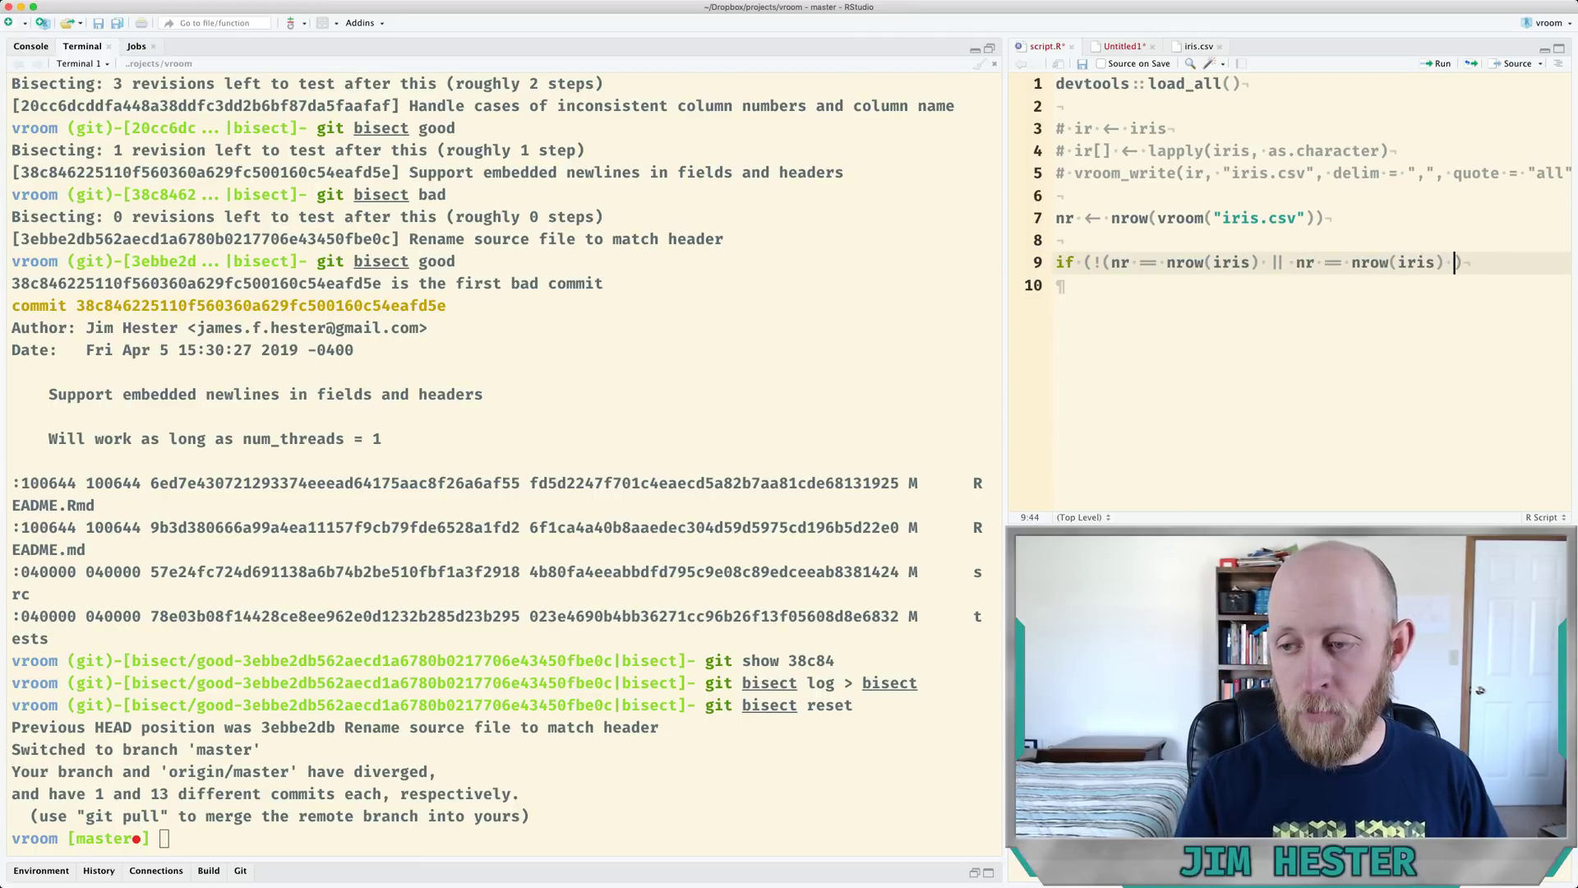
text(- 2)
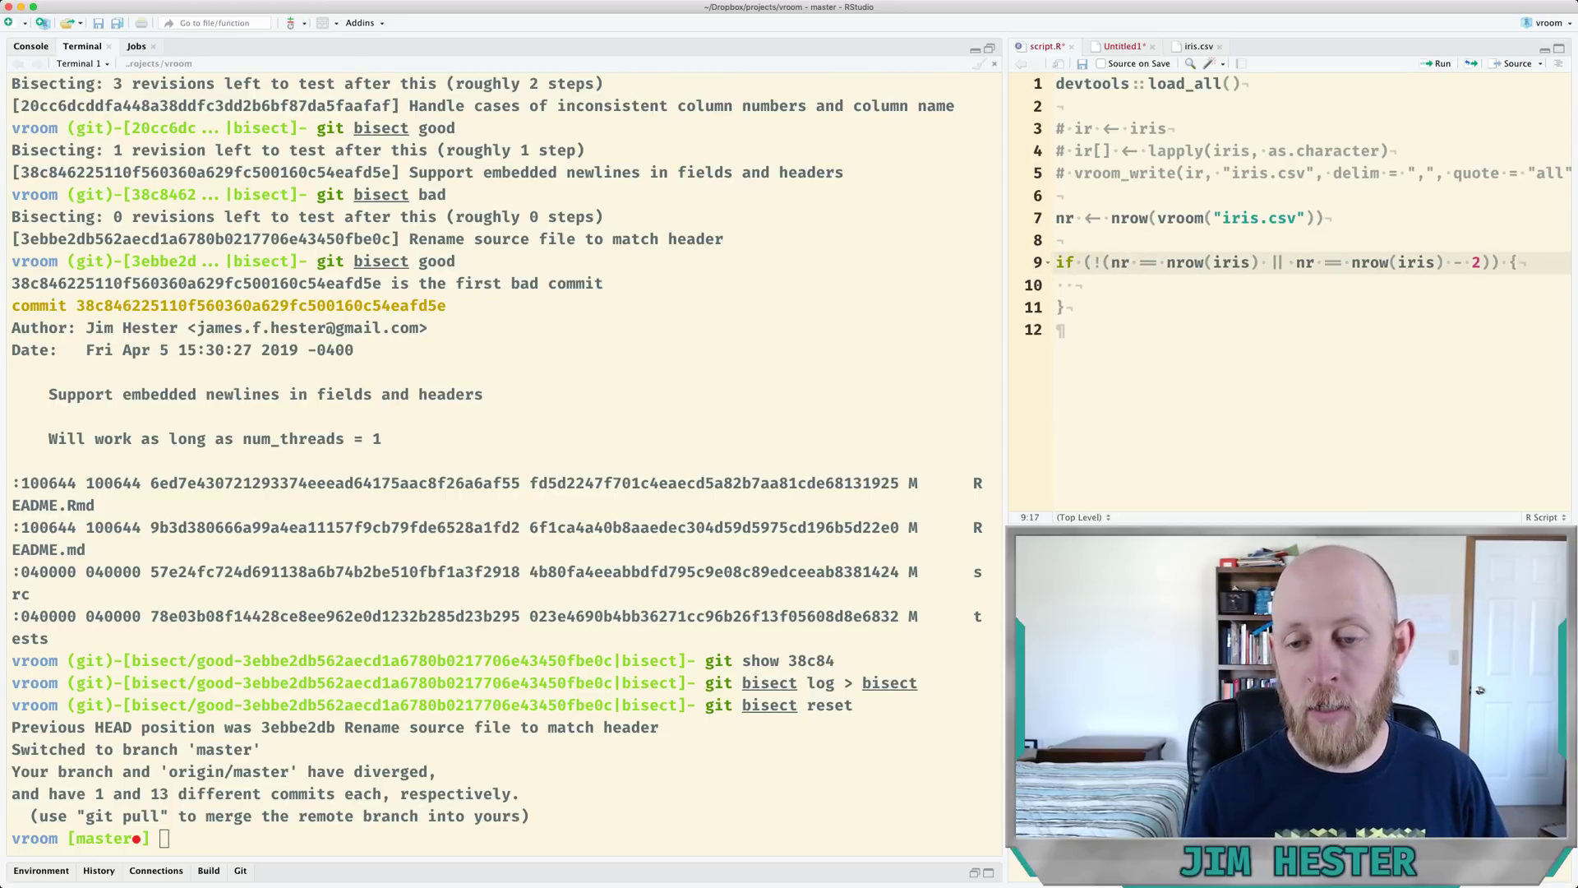
text(stop("error)
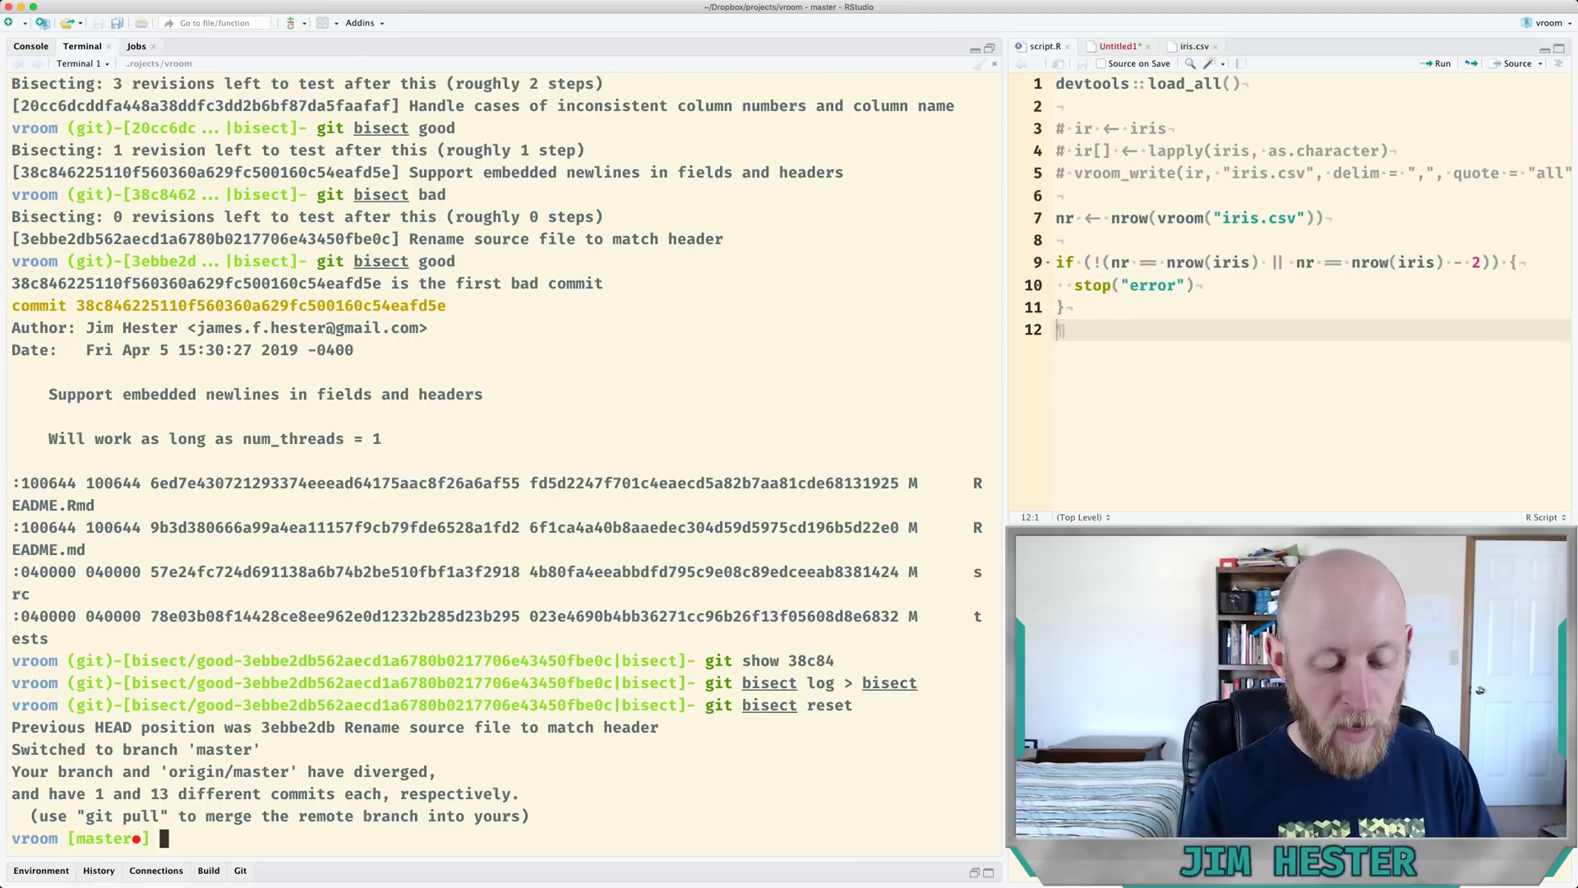
text(git bisect reset)
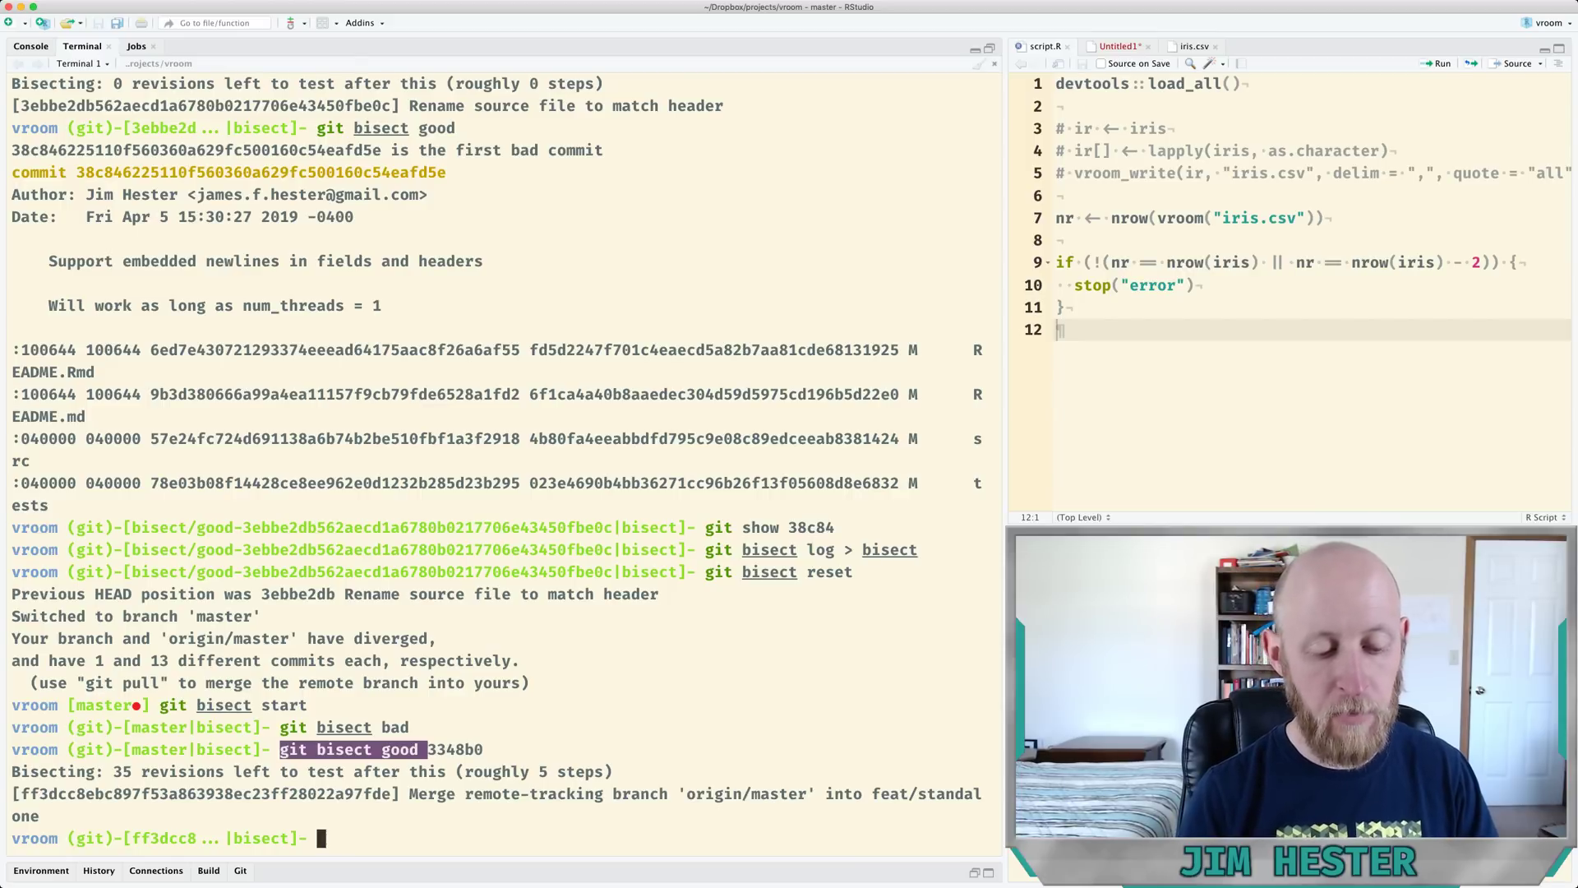
Mark commit 3348b0 as good with git bisect good 3348b0, leaving 35 revisions to test.
text(git bisect good 3348b0)
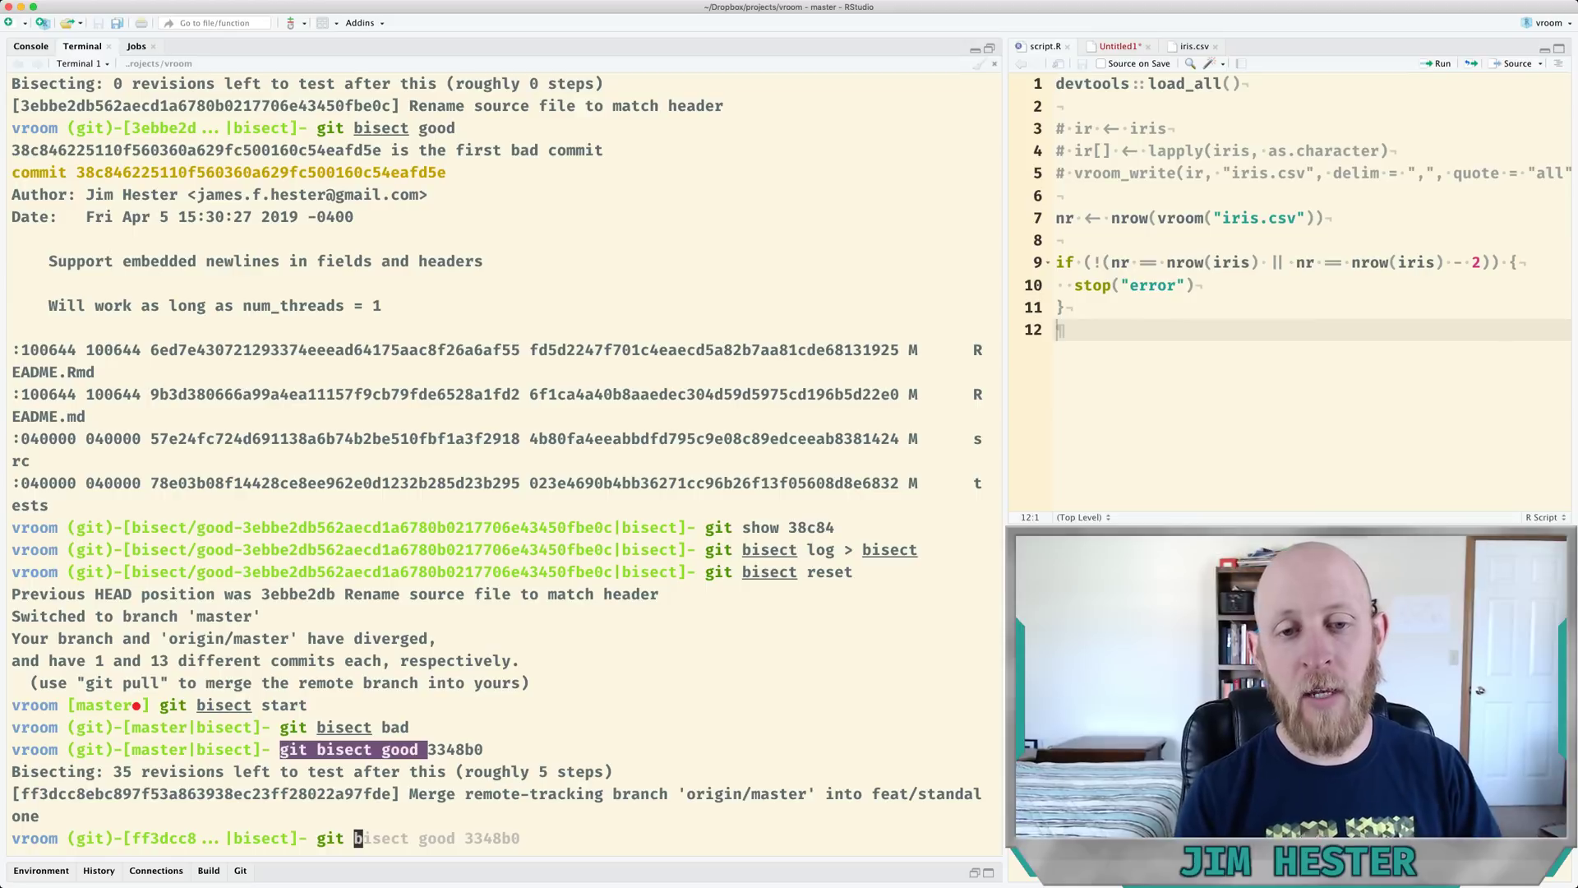